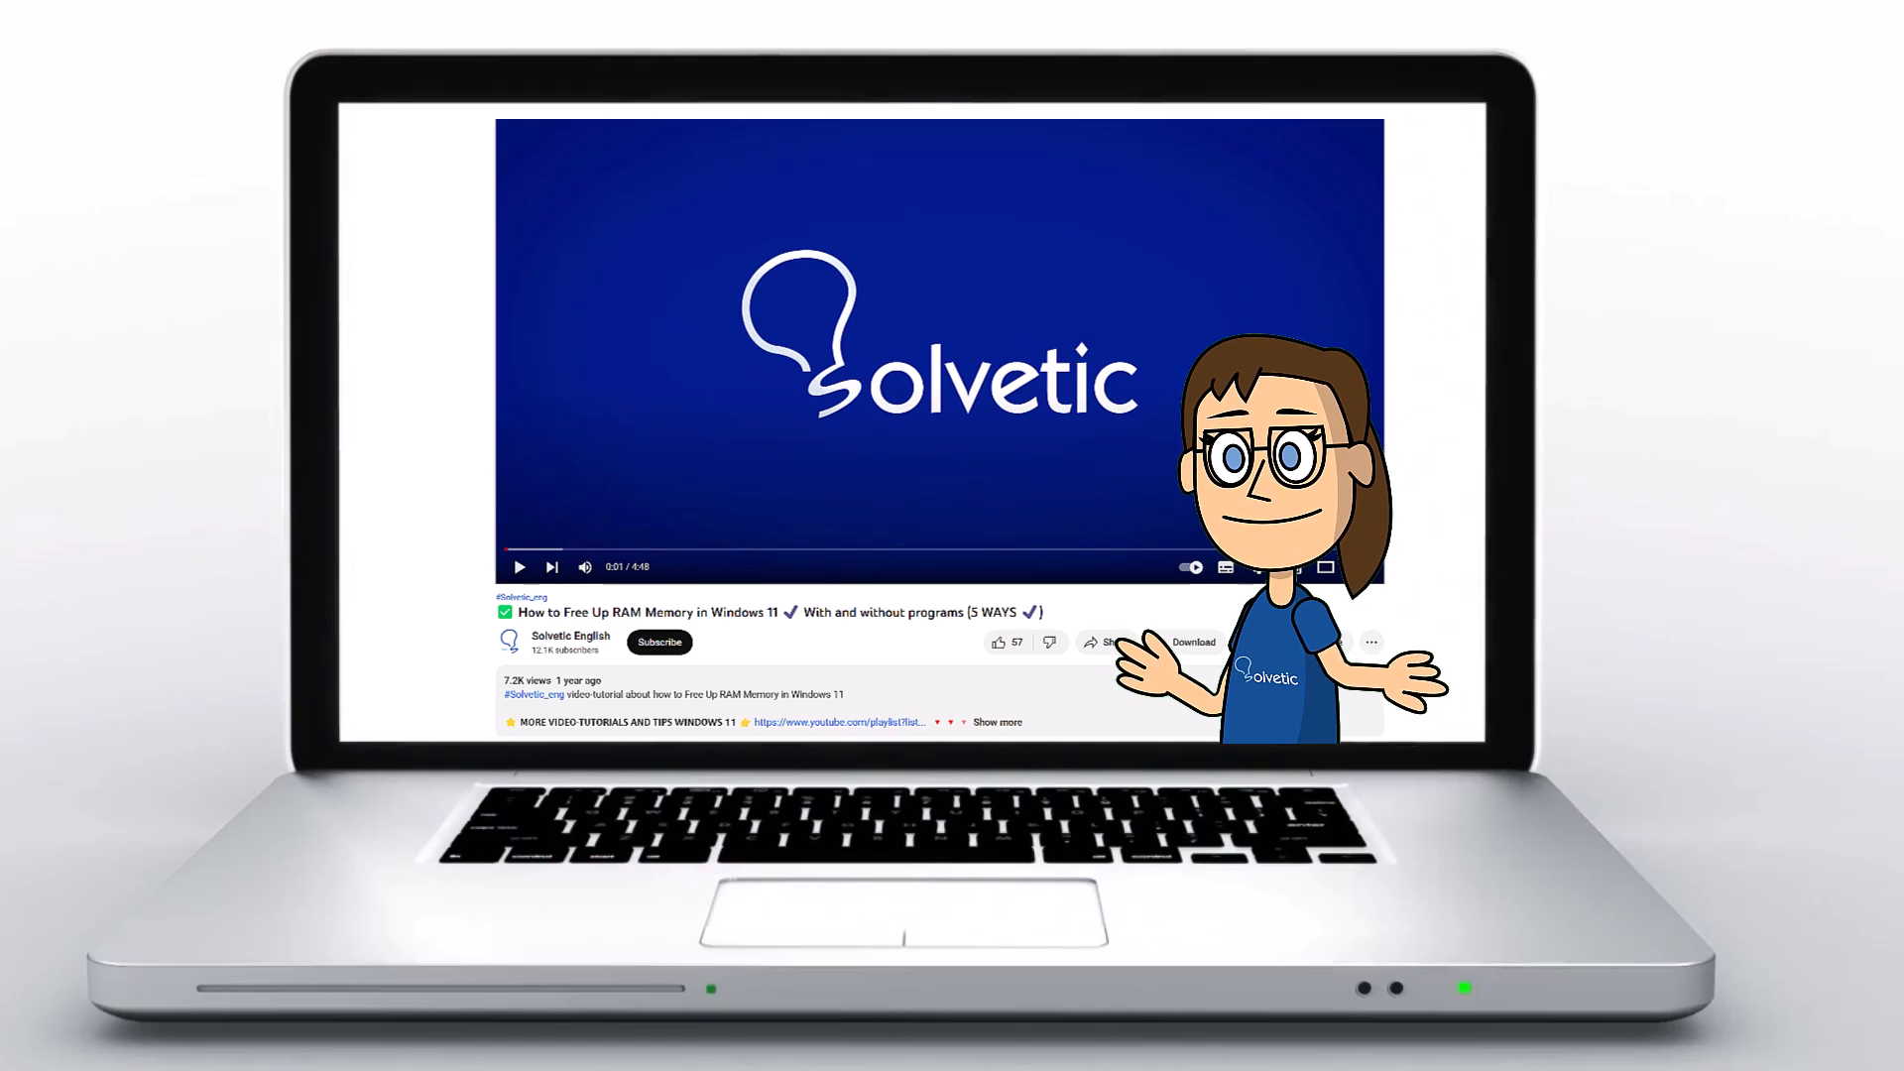
Tick 'Run this program as an administrator' in the Epic Games Launcher shortcut's Compatibility properties
{"action": "left_click", "coordinate": [996, 721]}
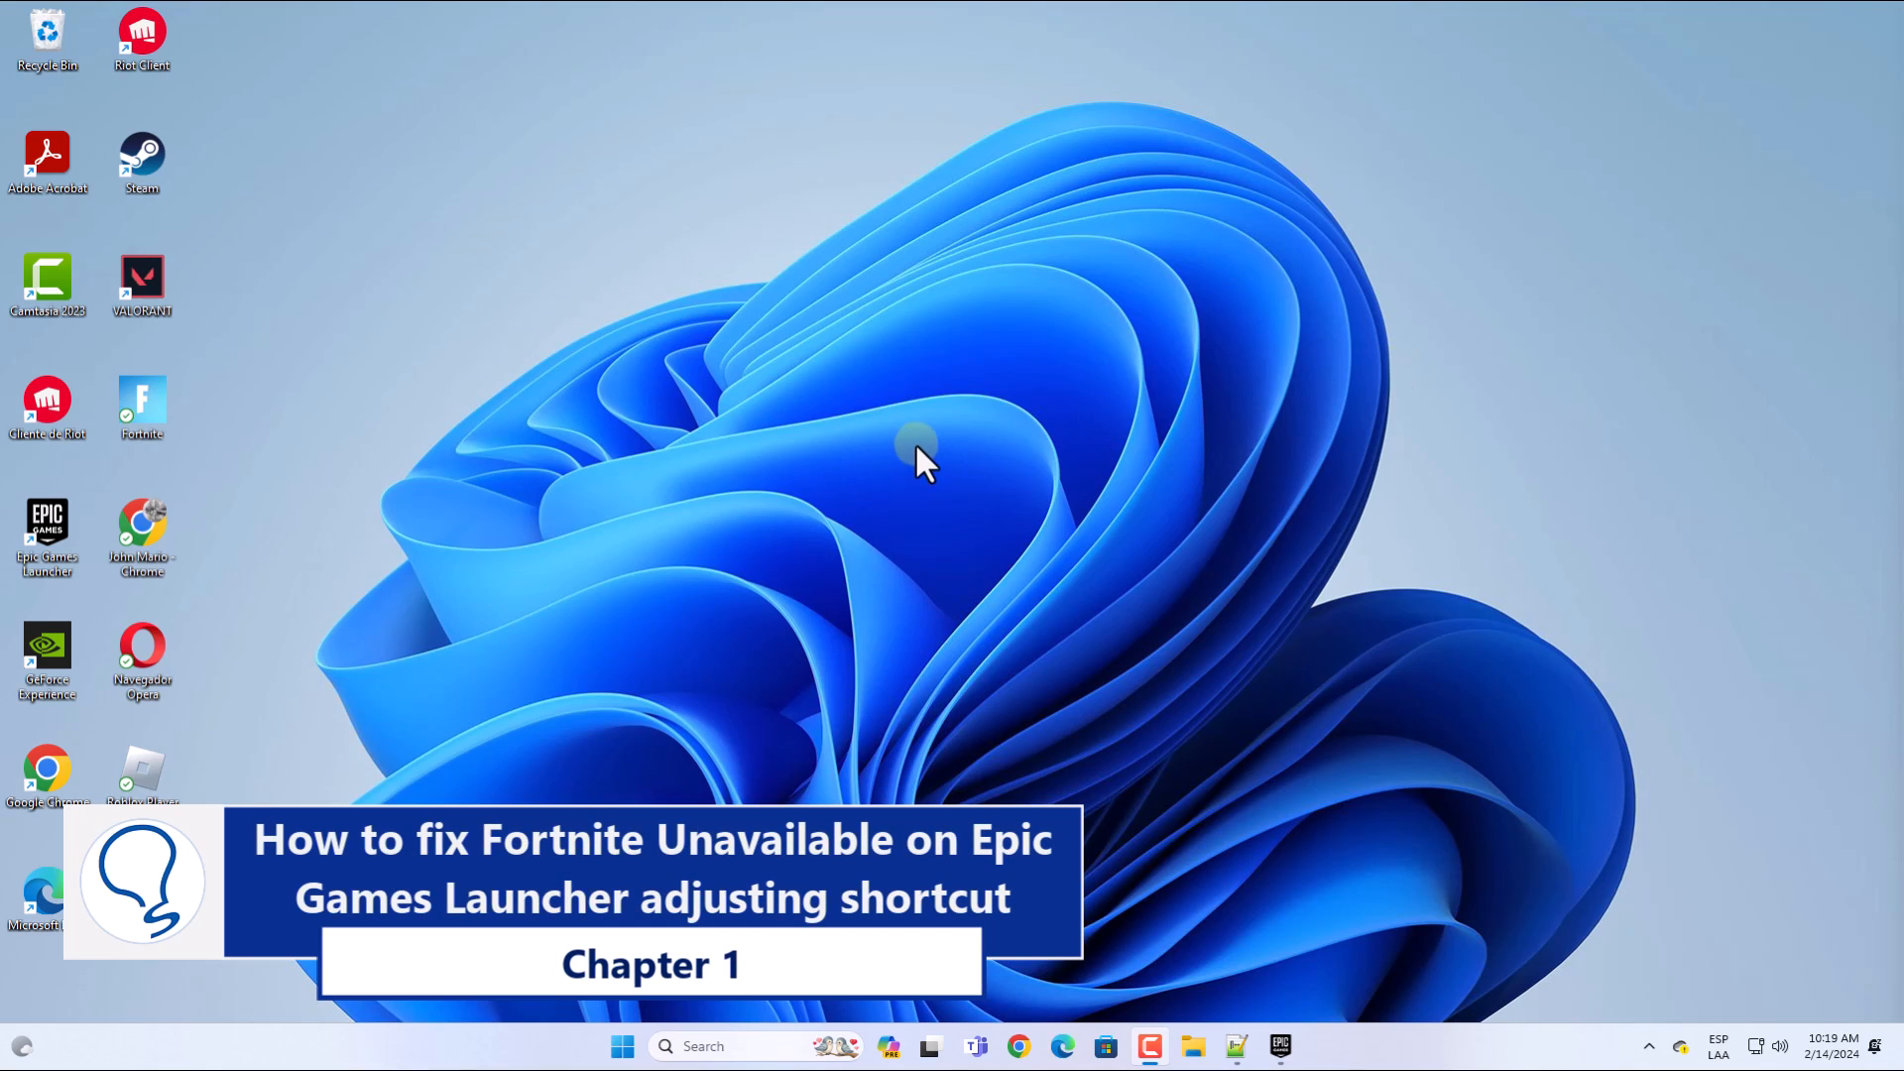
{"action": "mouse_move", "coordinate": [926, 440]}
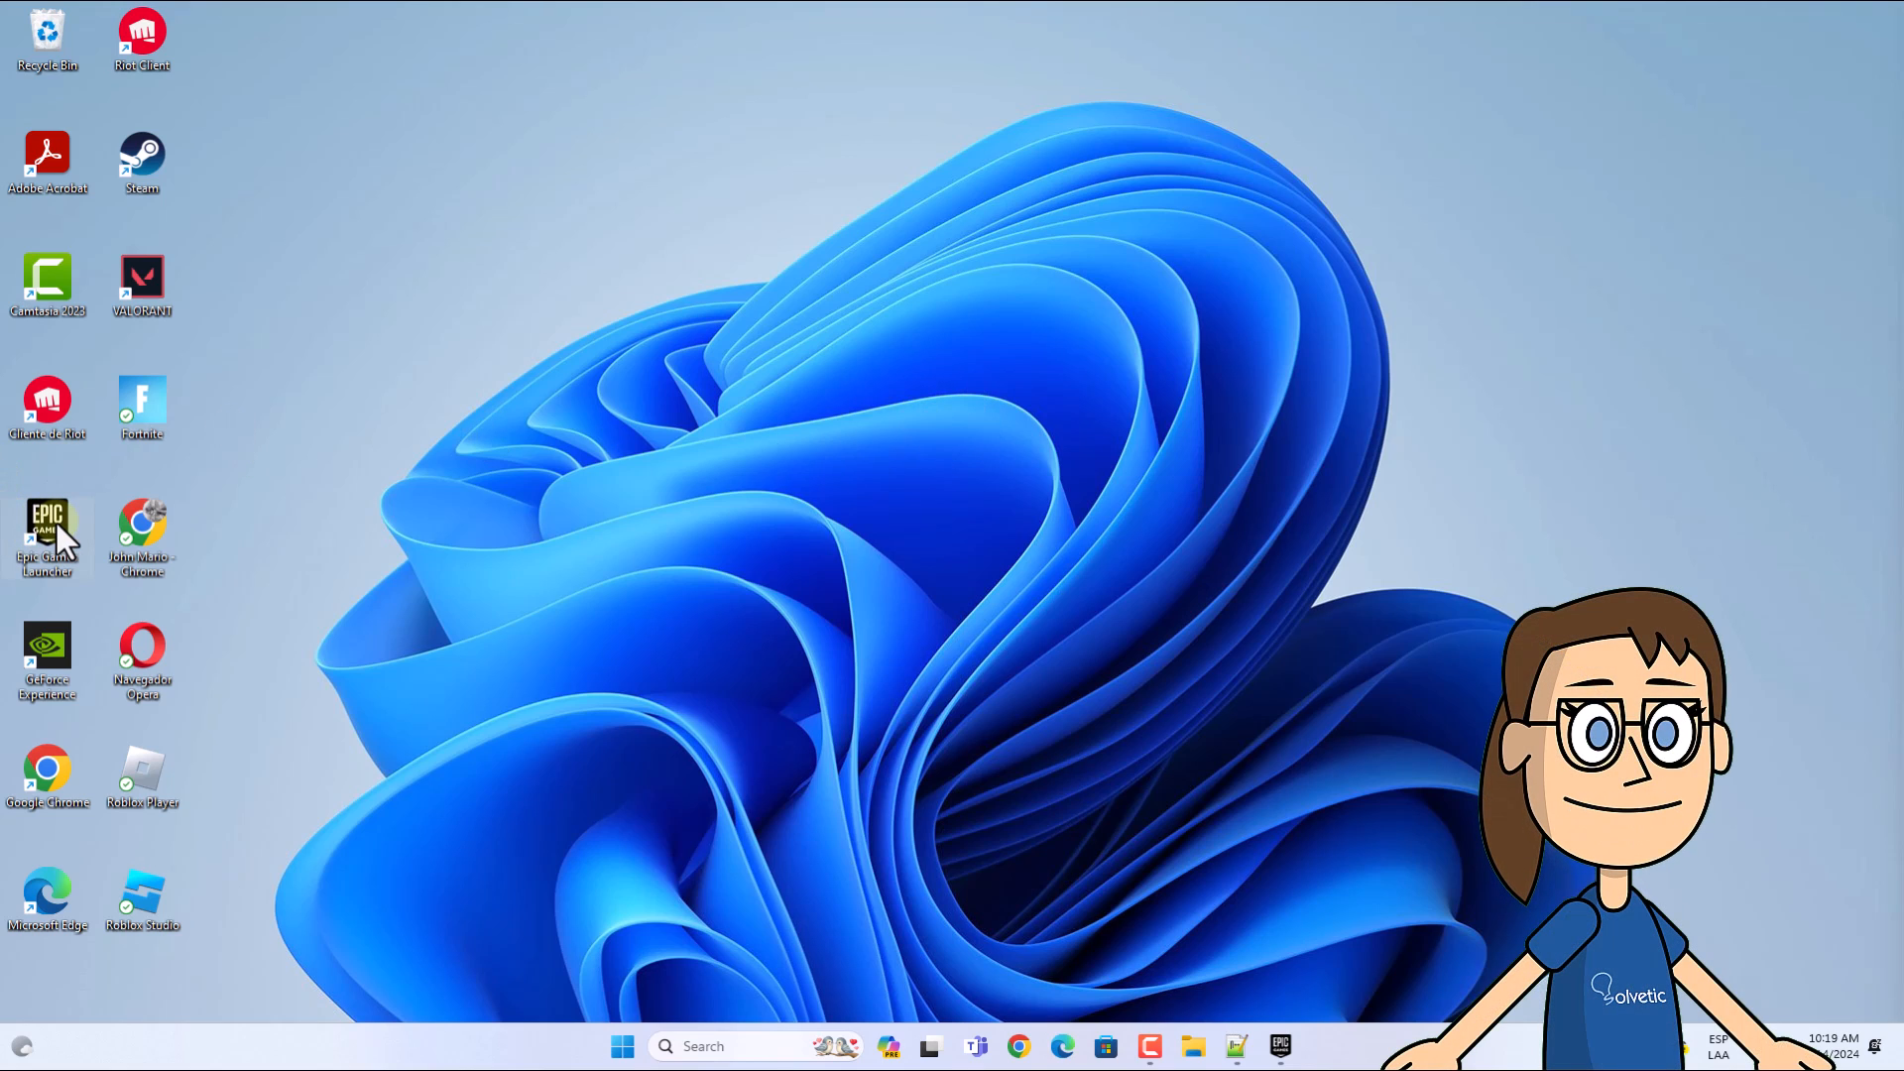
{"action": "right_click", "coordinate": [47, 535]}
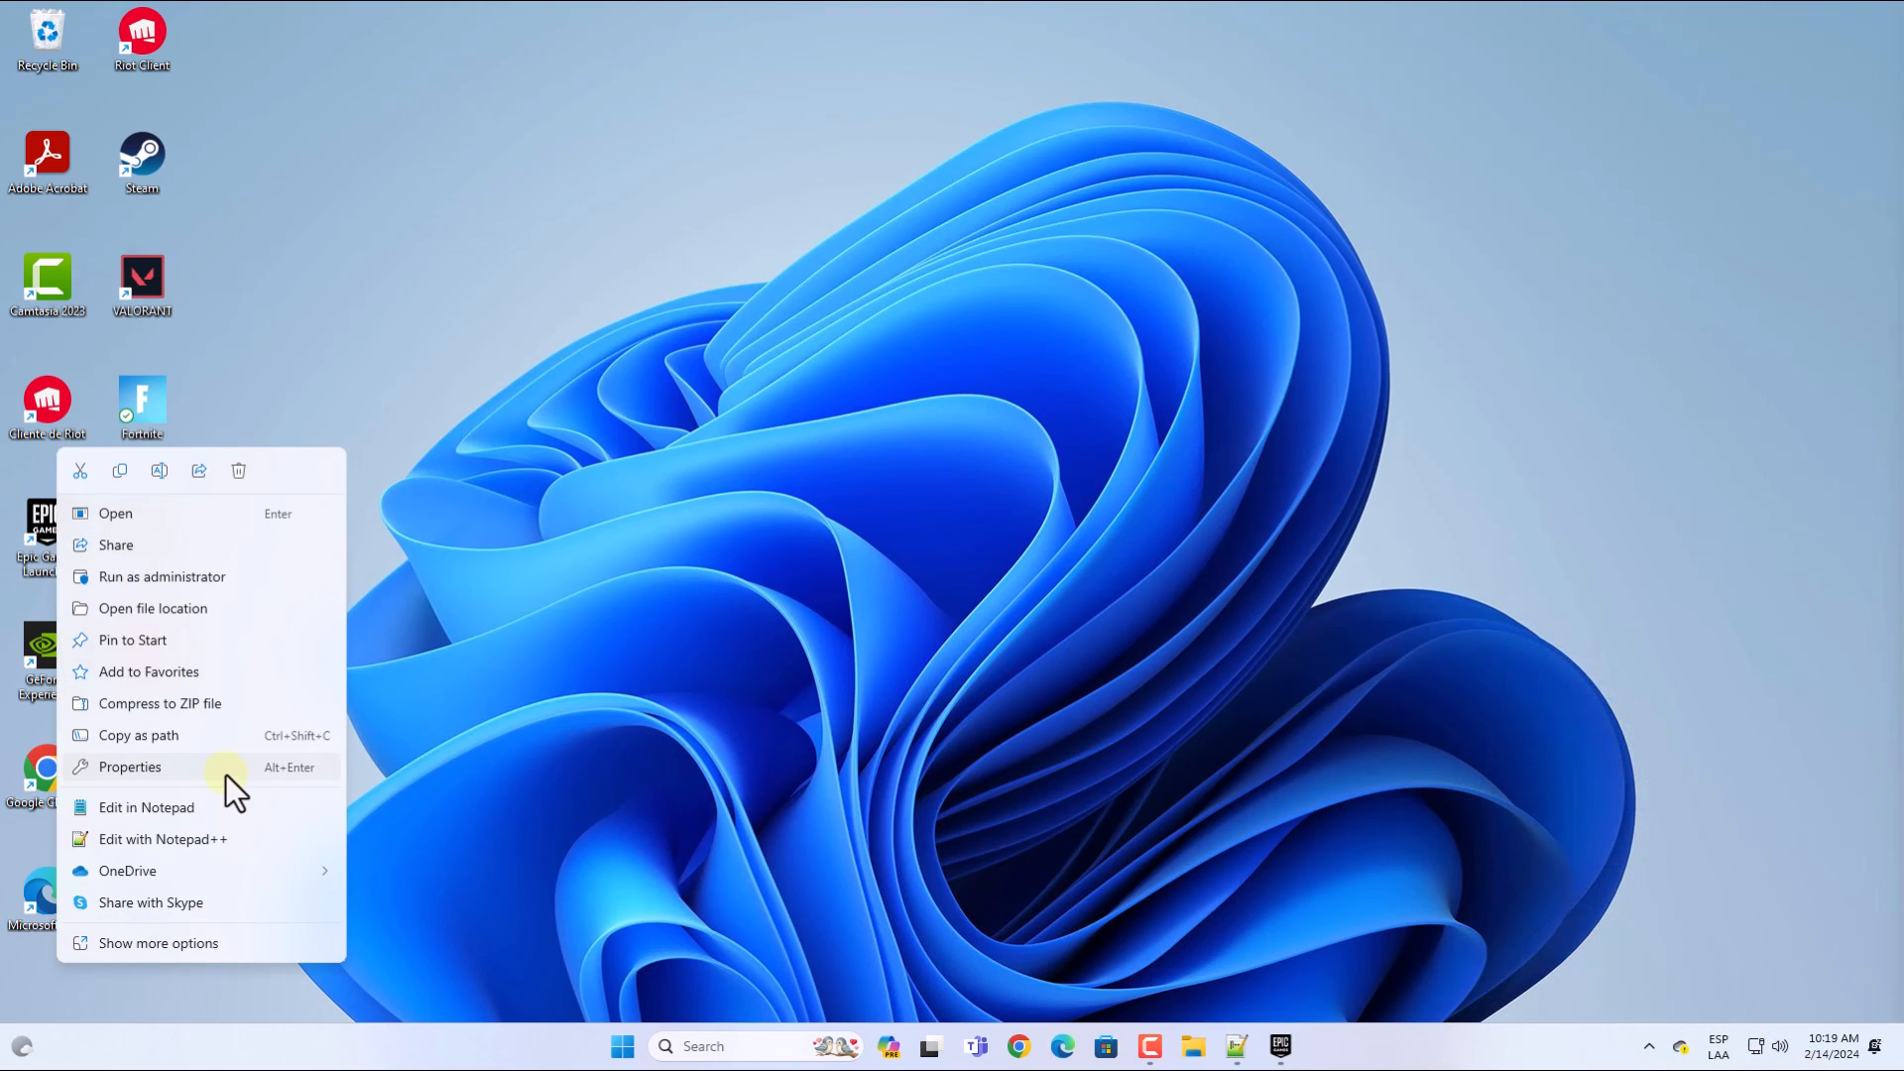
{"action": "left_click", "coordinate": [129, 766]}
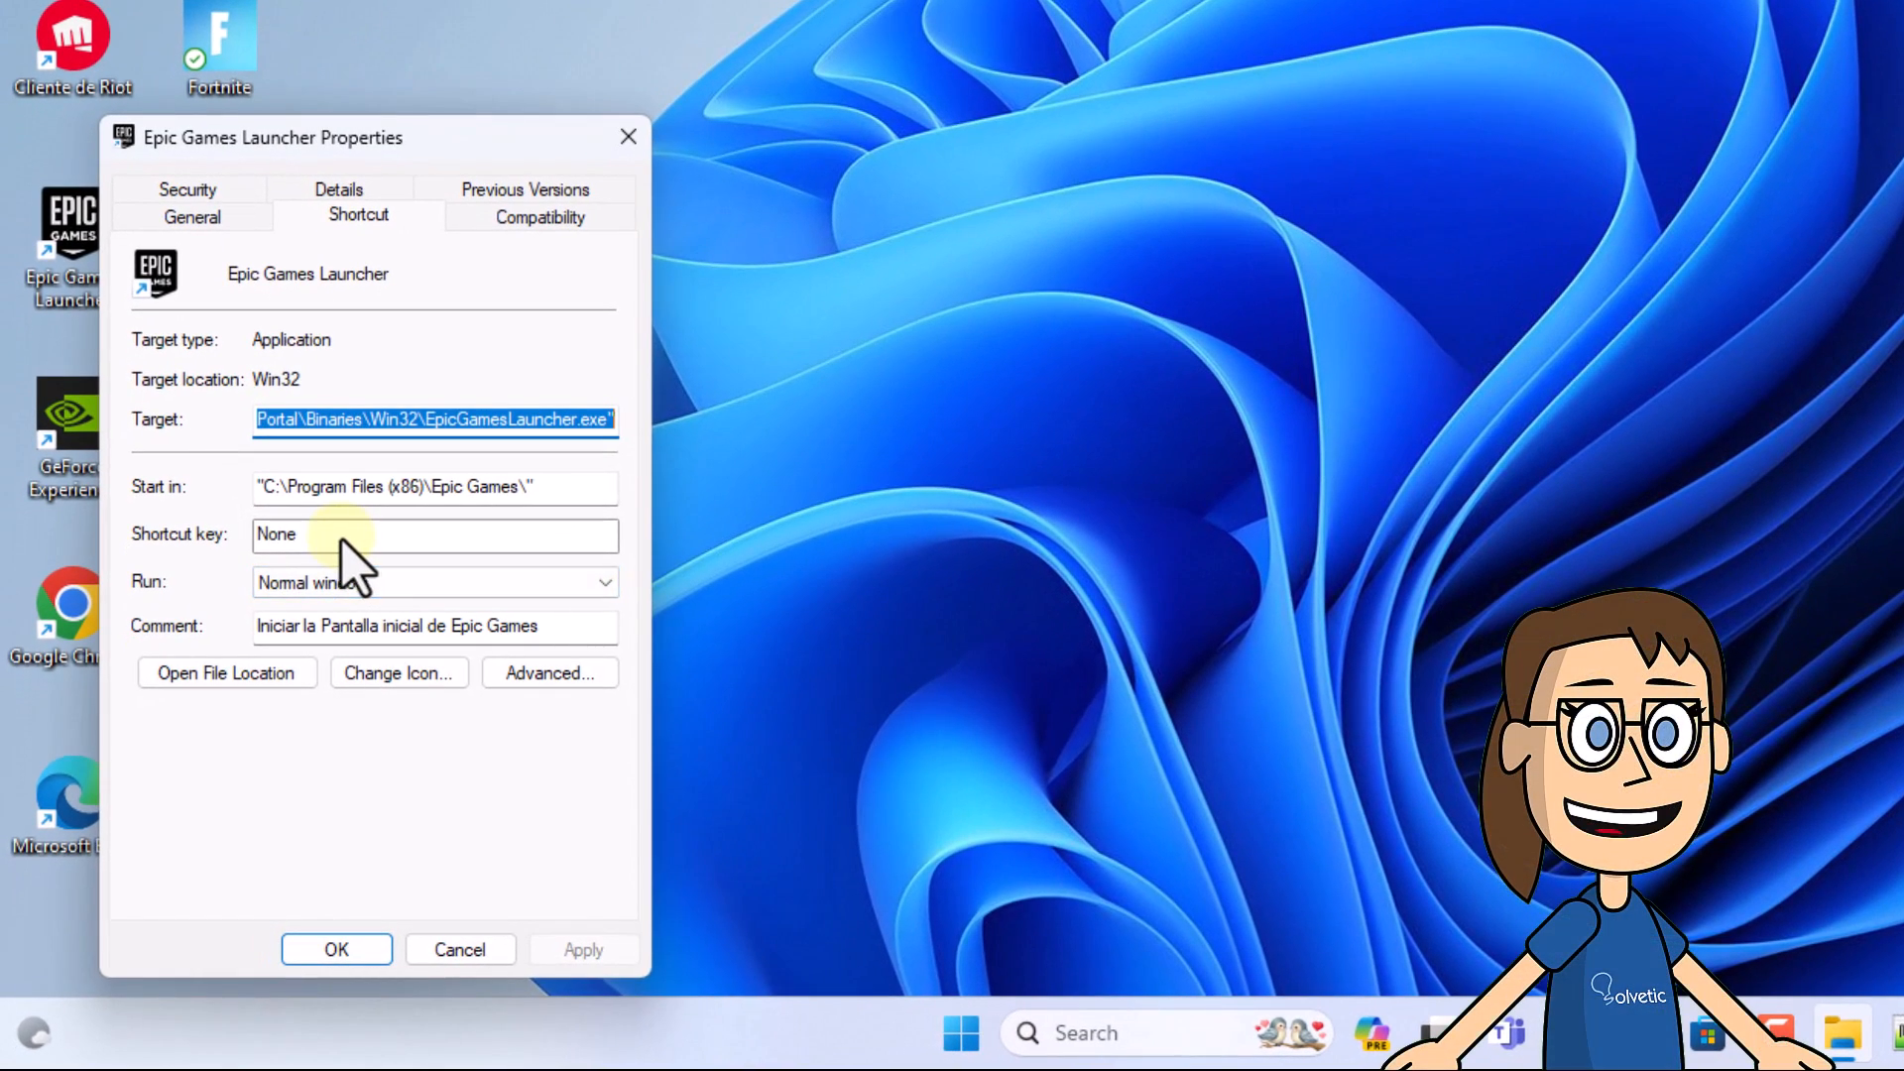
{"action": "left_click", "coordinate": [539, 216]}
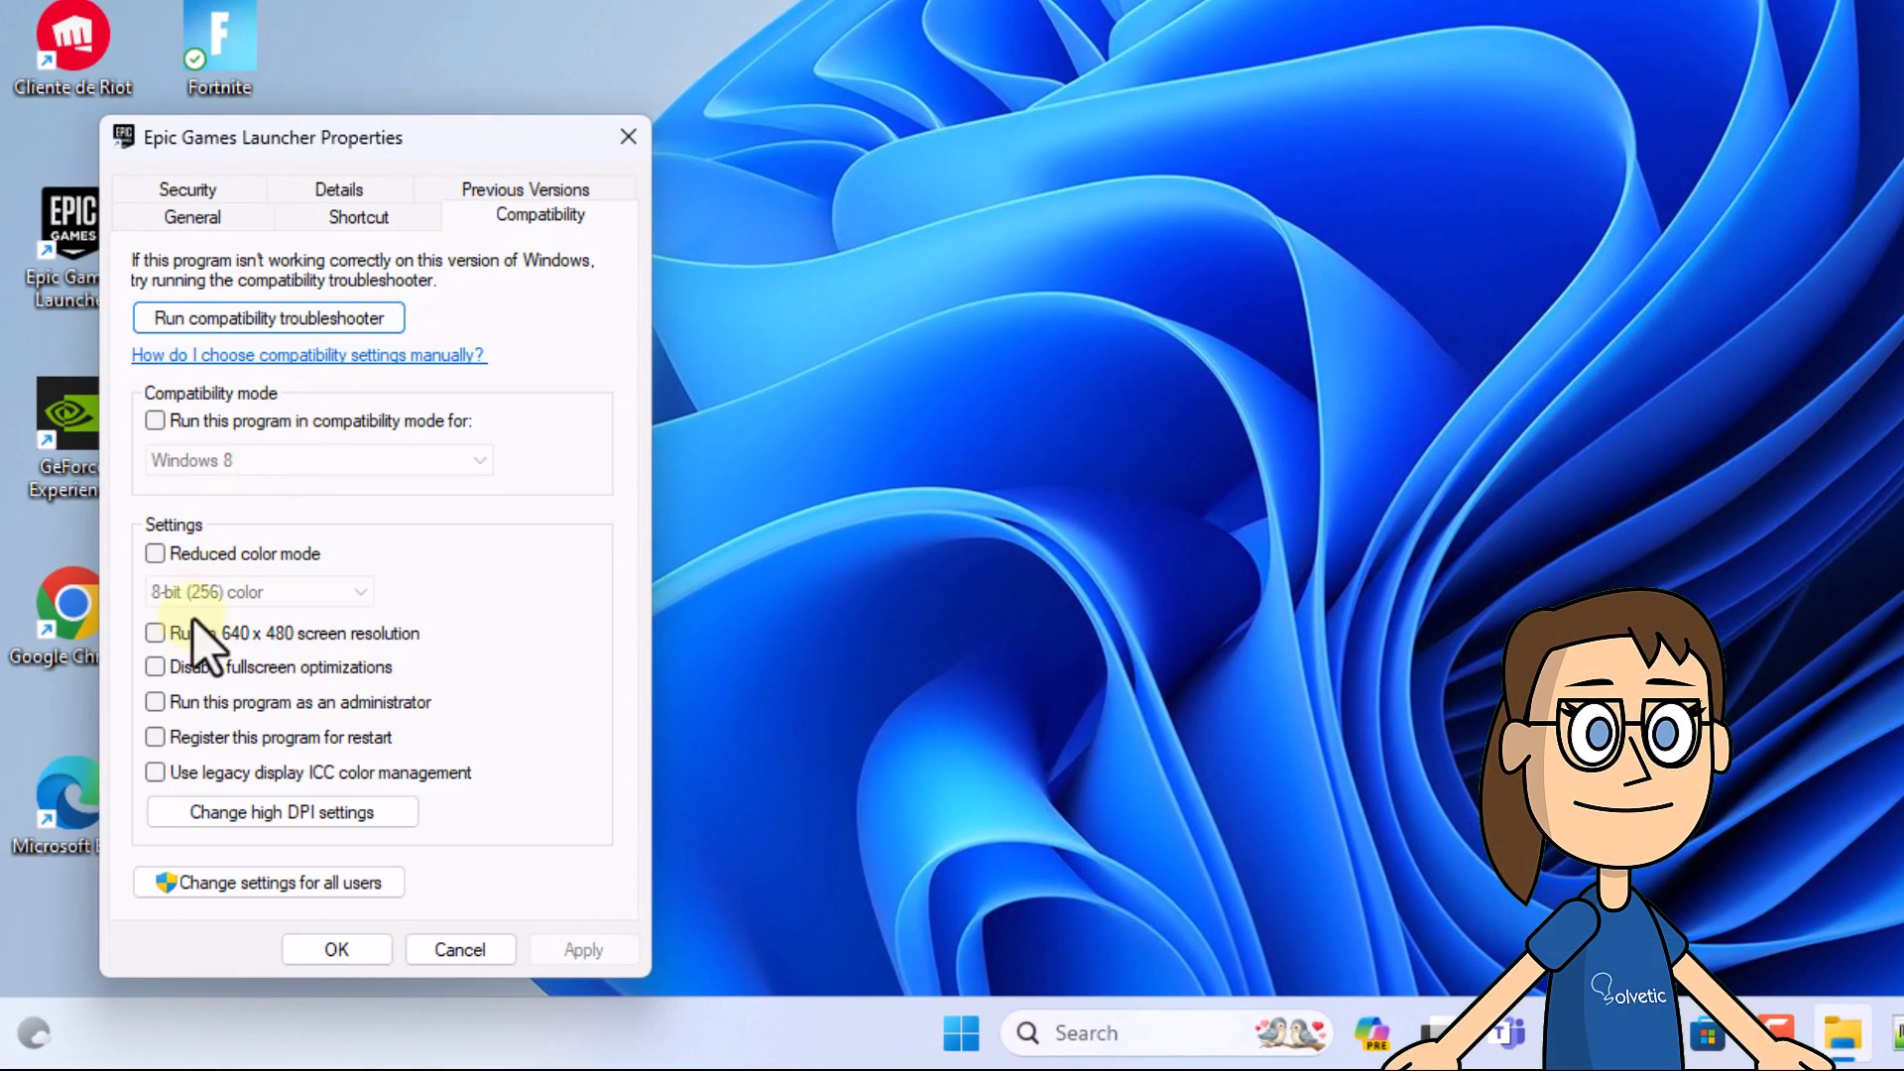
{"action": "left_click", "coordinate": [156, 702]}
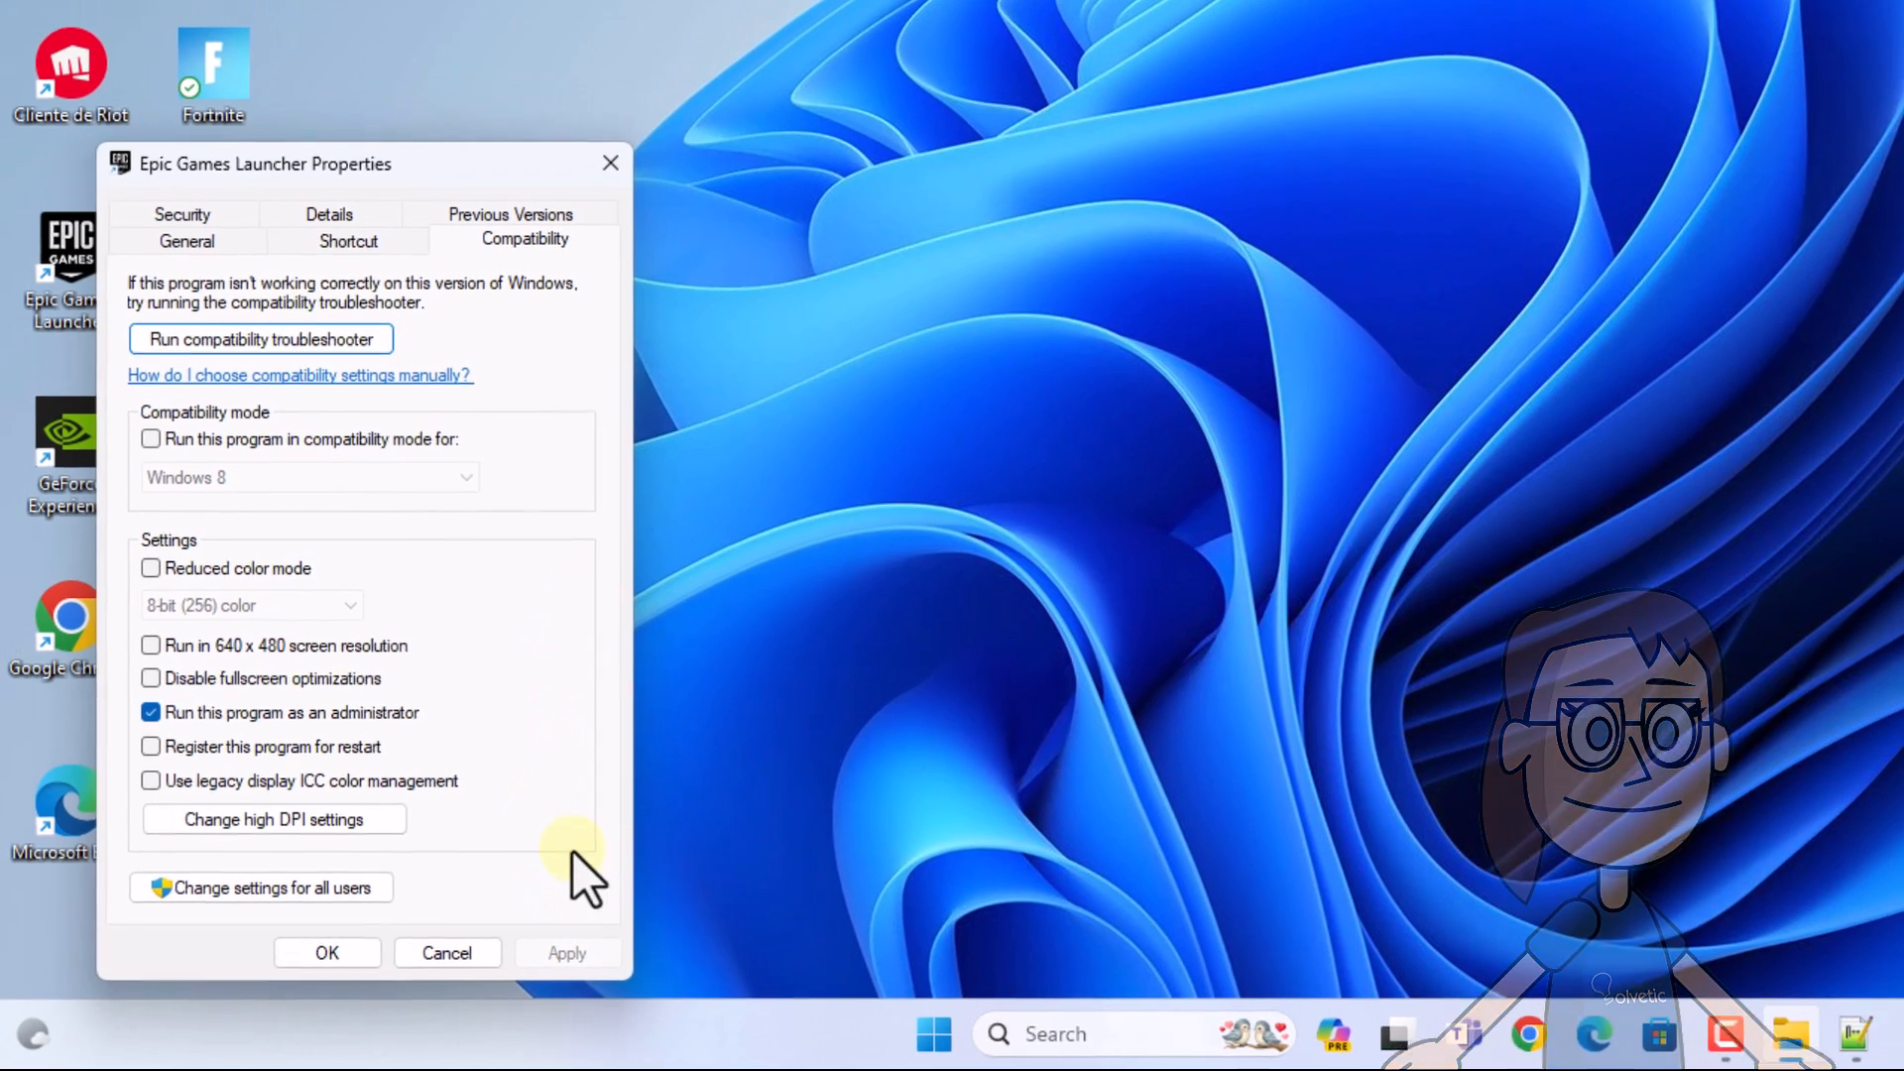
{"action": "left_click", "coordinate": [325, 952]}
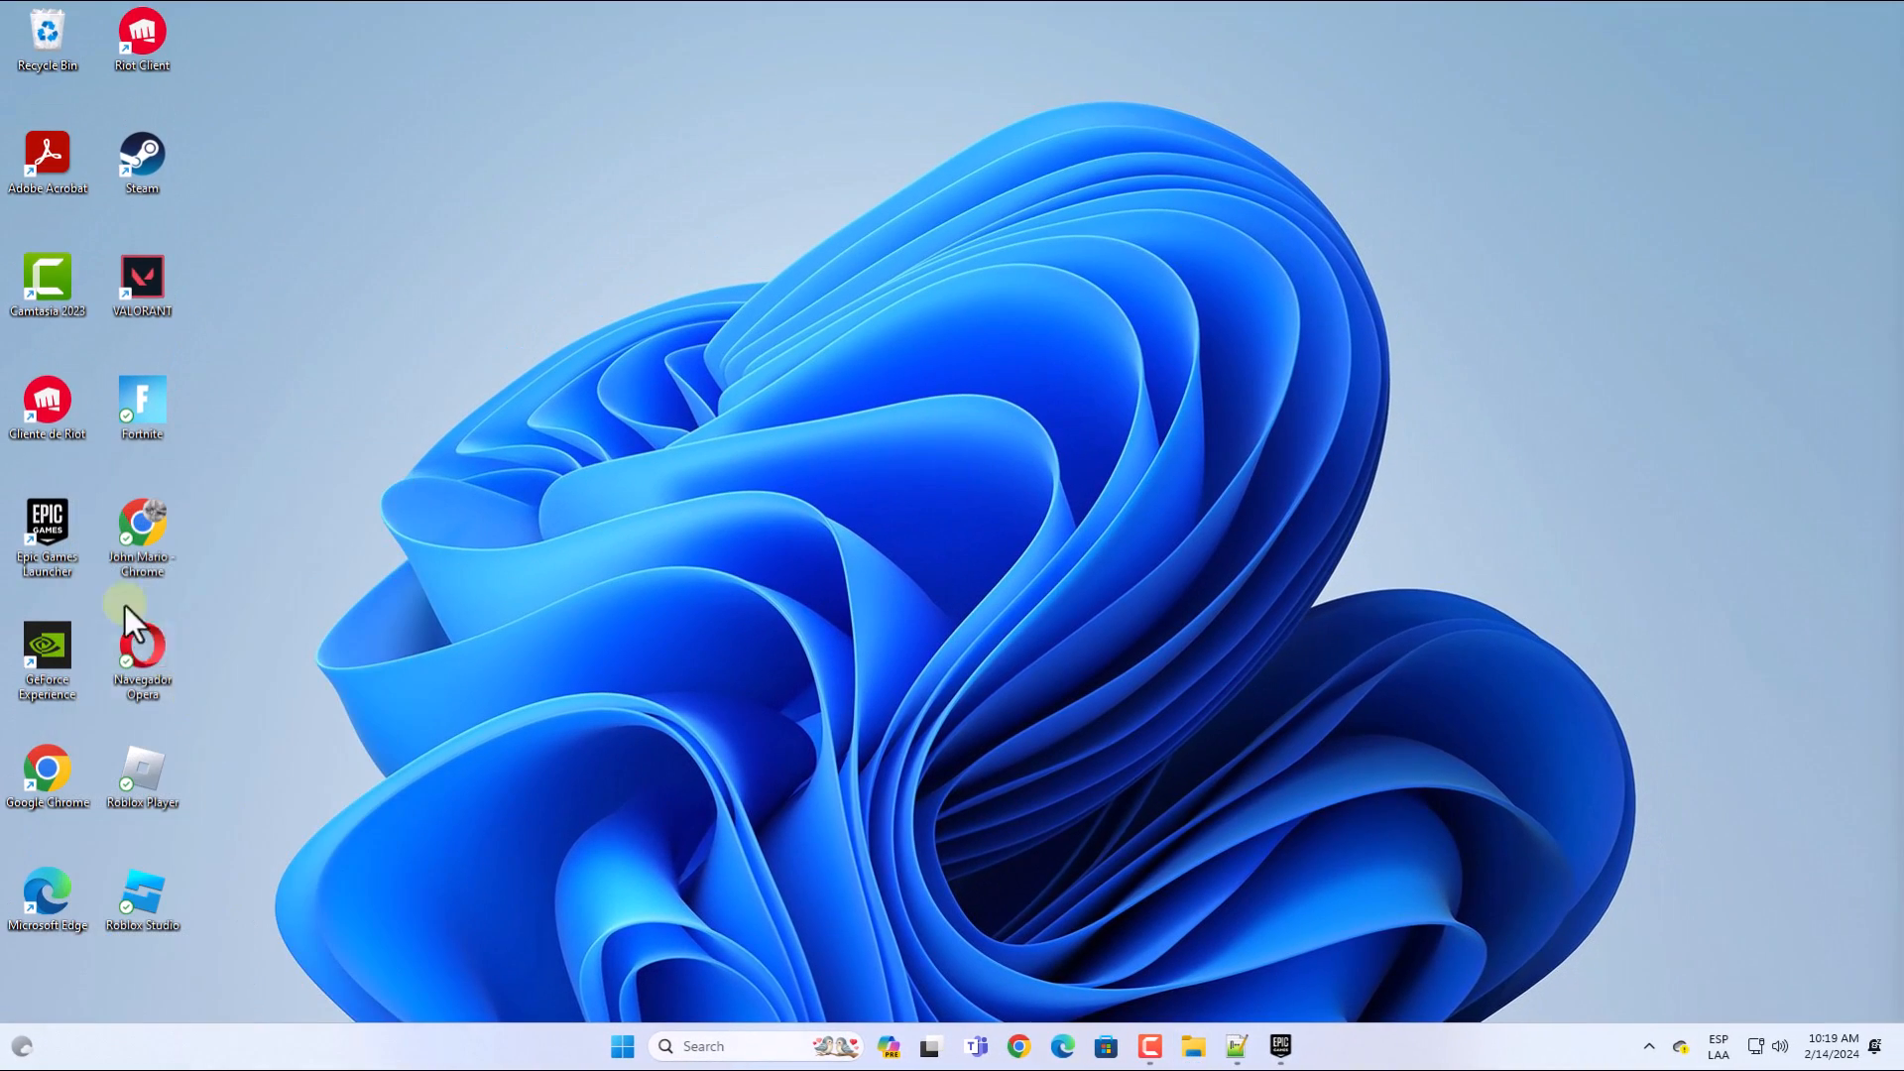
Launch Epic Games Launcher from its desktop shortcut
{"action": "double_click", "coordinate": [46, 530]}
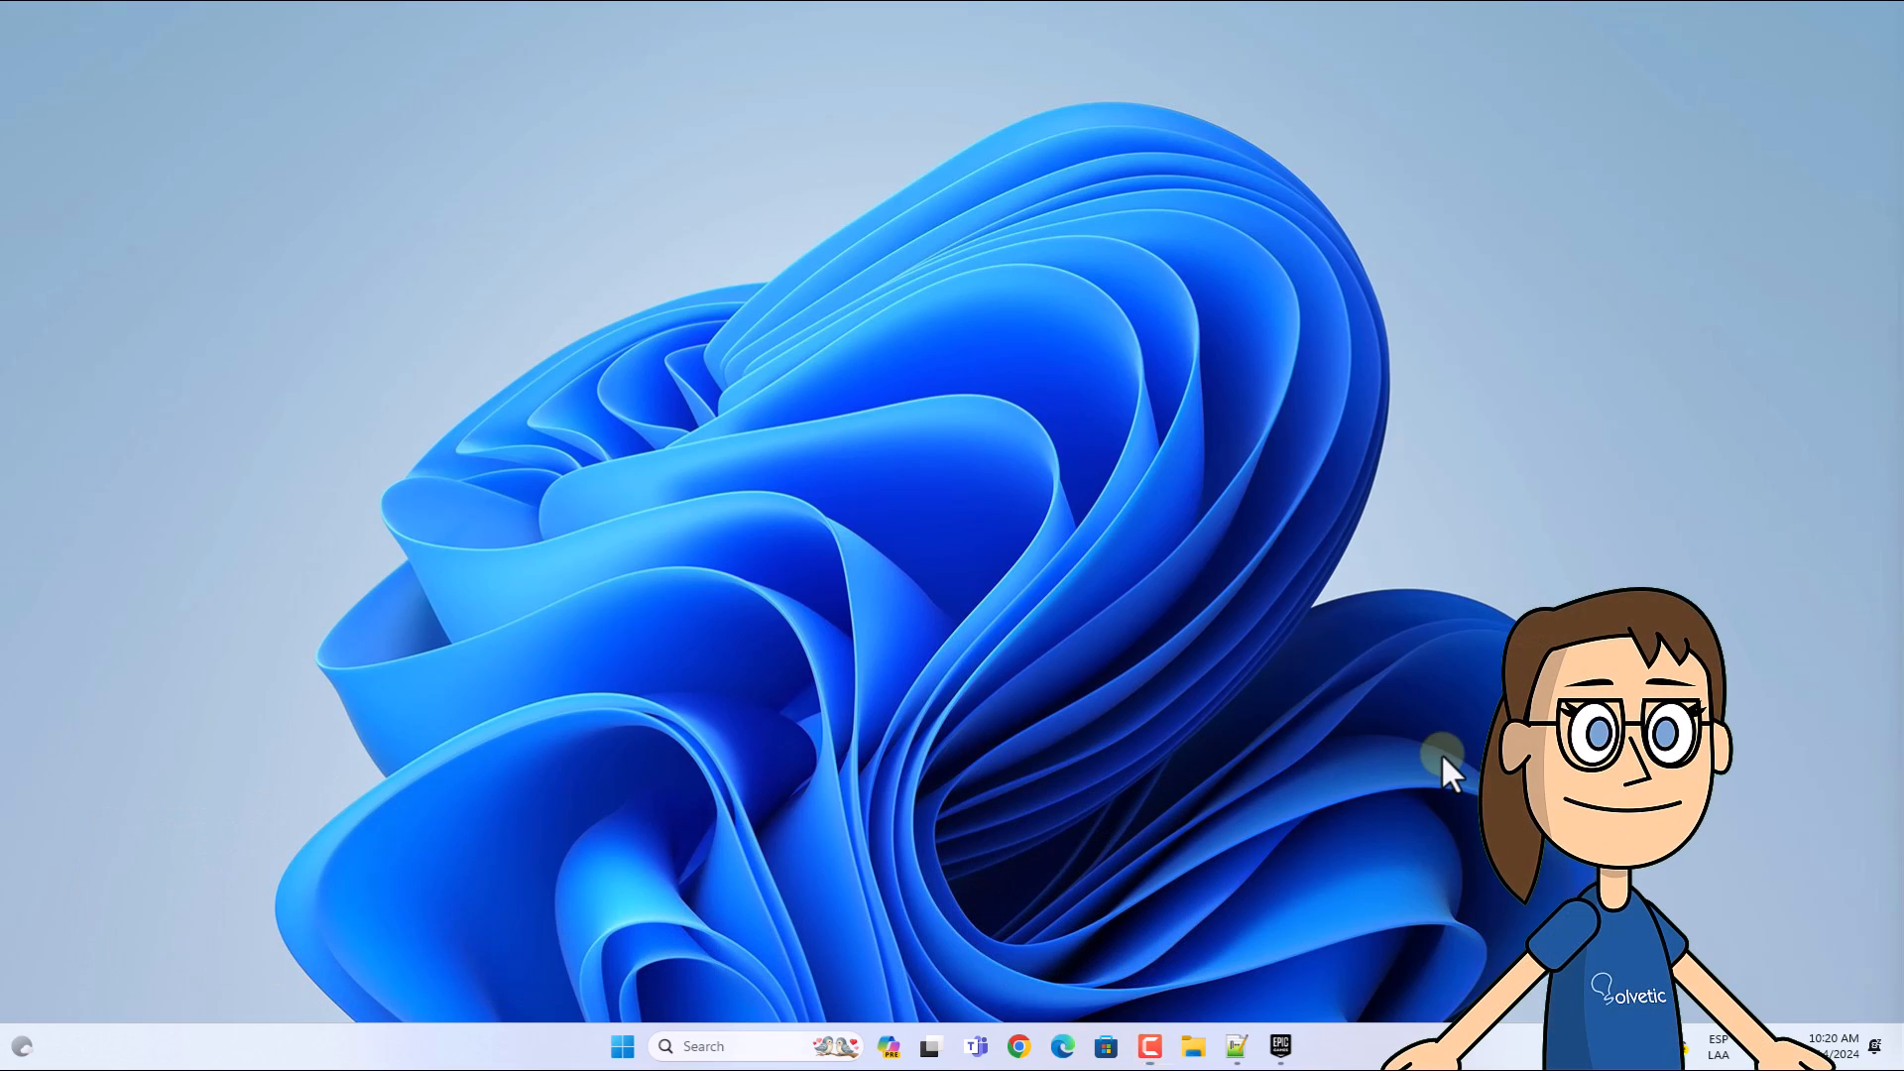
Open launcher Settings from the account menu and scroll down to the vault cache options
{"action": "left_click", "coordinate": [1279, 1045]}
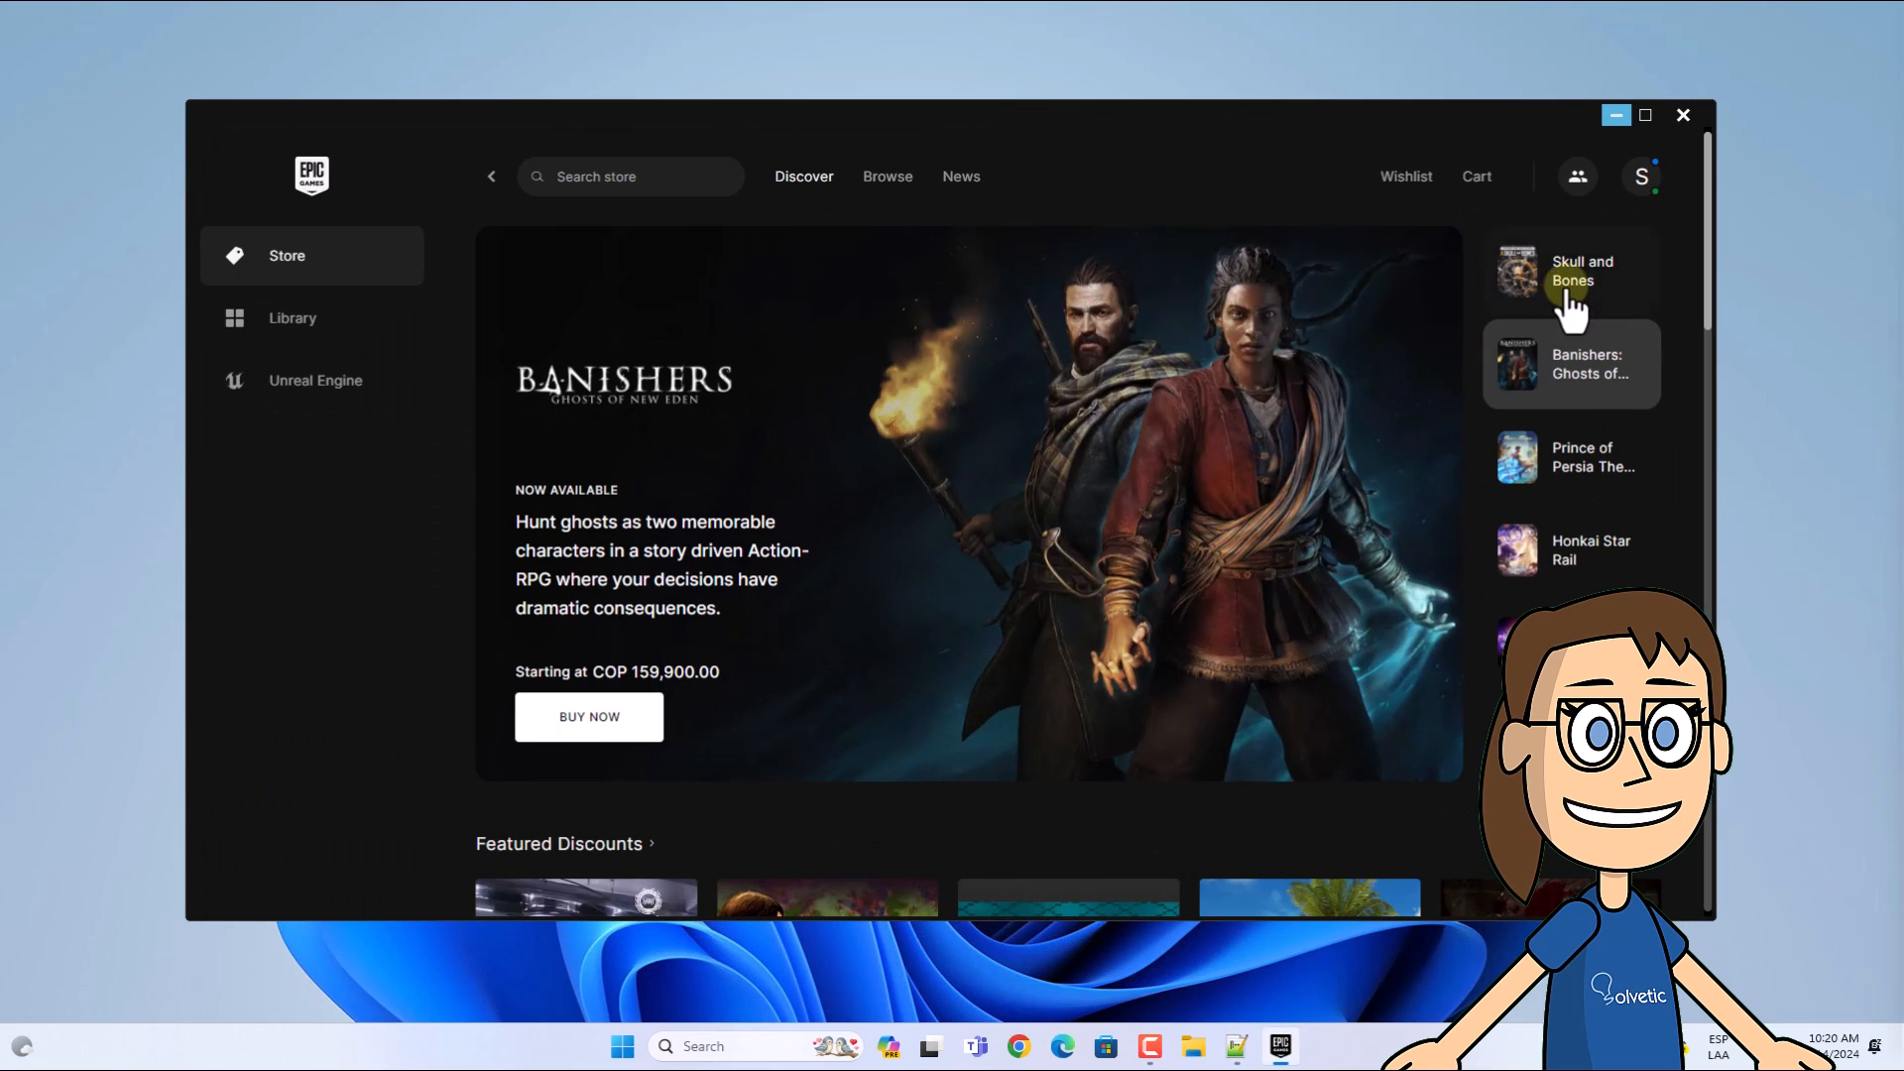
{"action": "left_click", "coordinate": [1641, 176]}
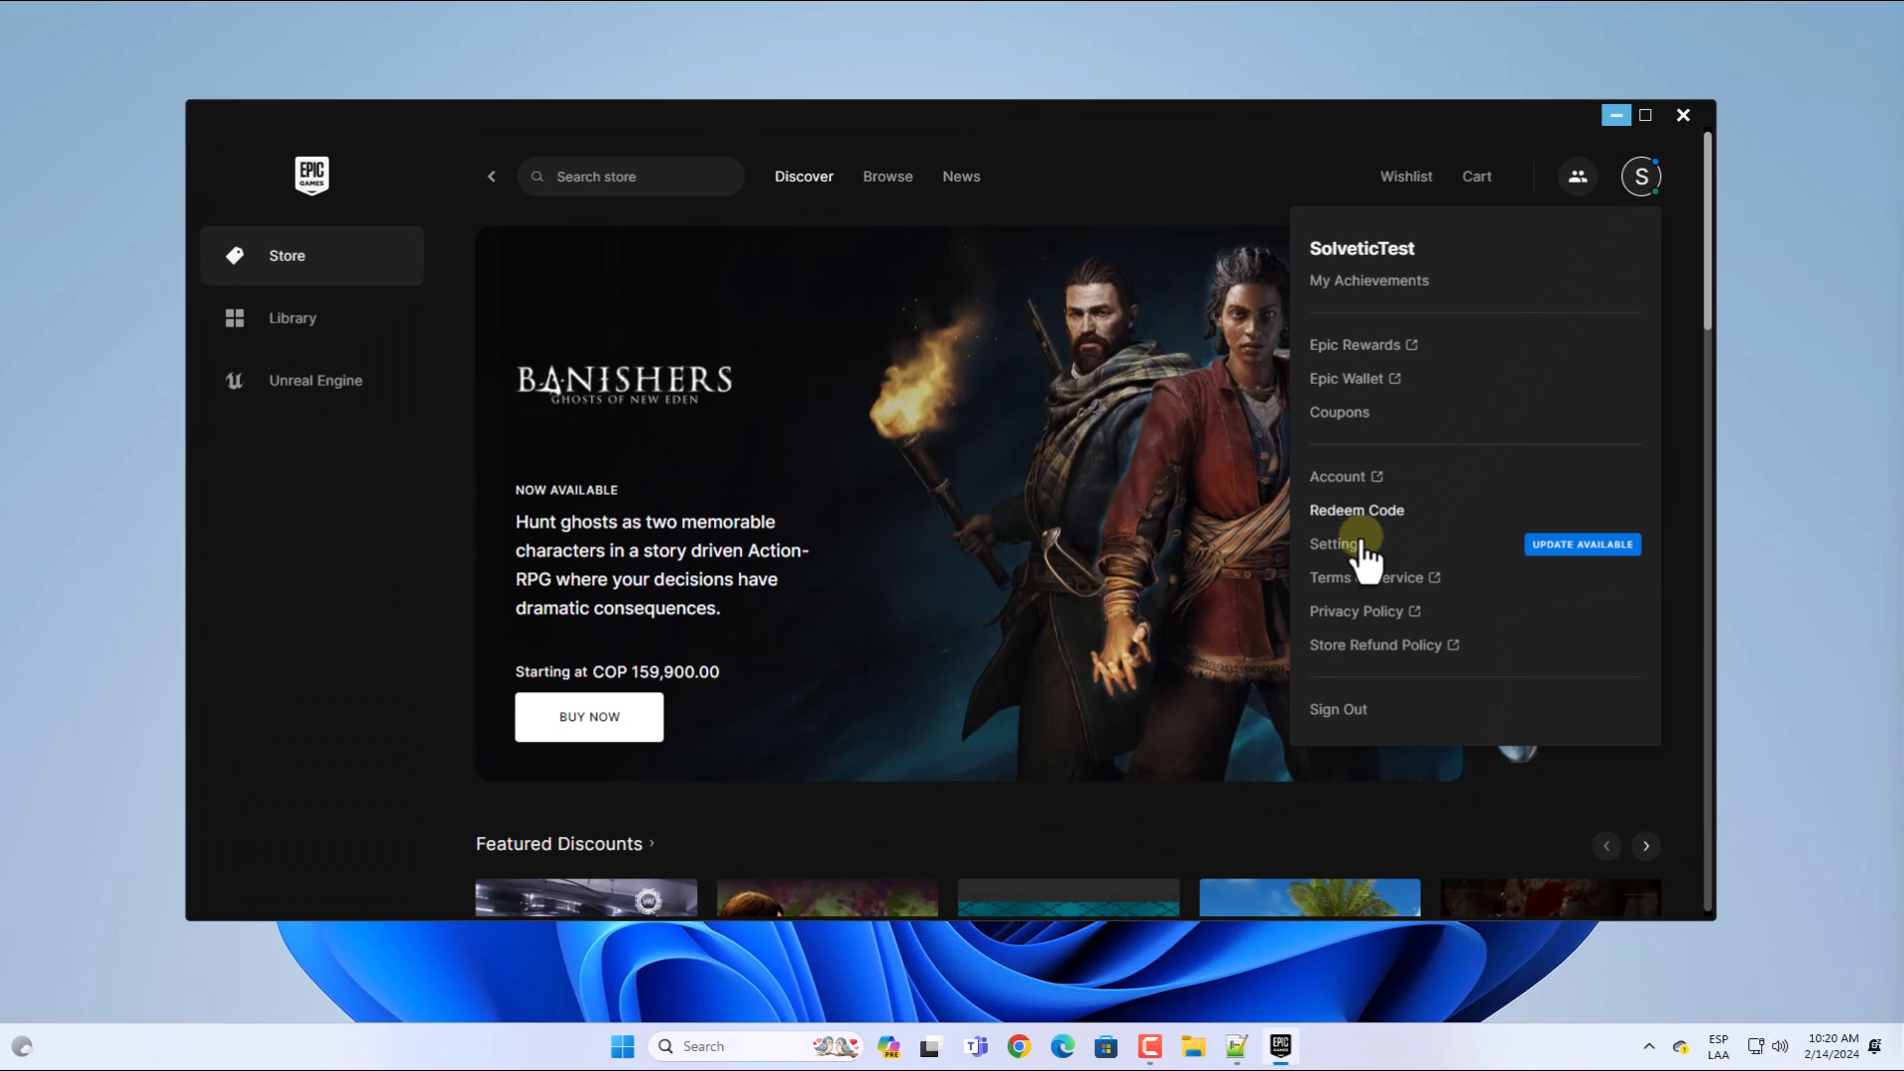
{"action": "left_click", "coordinate": [1335, 542]}
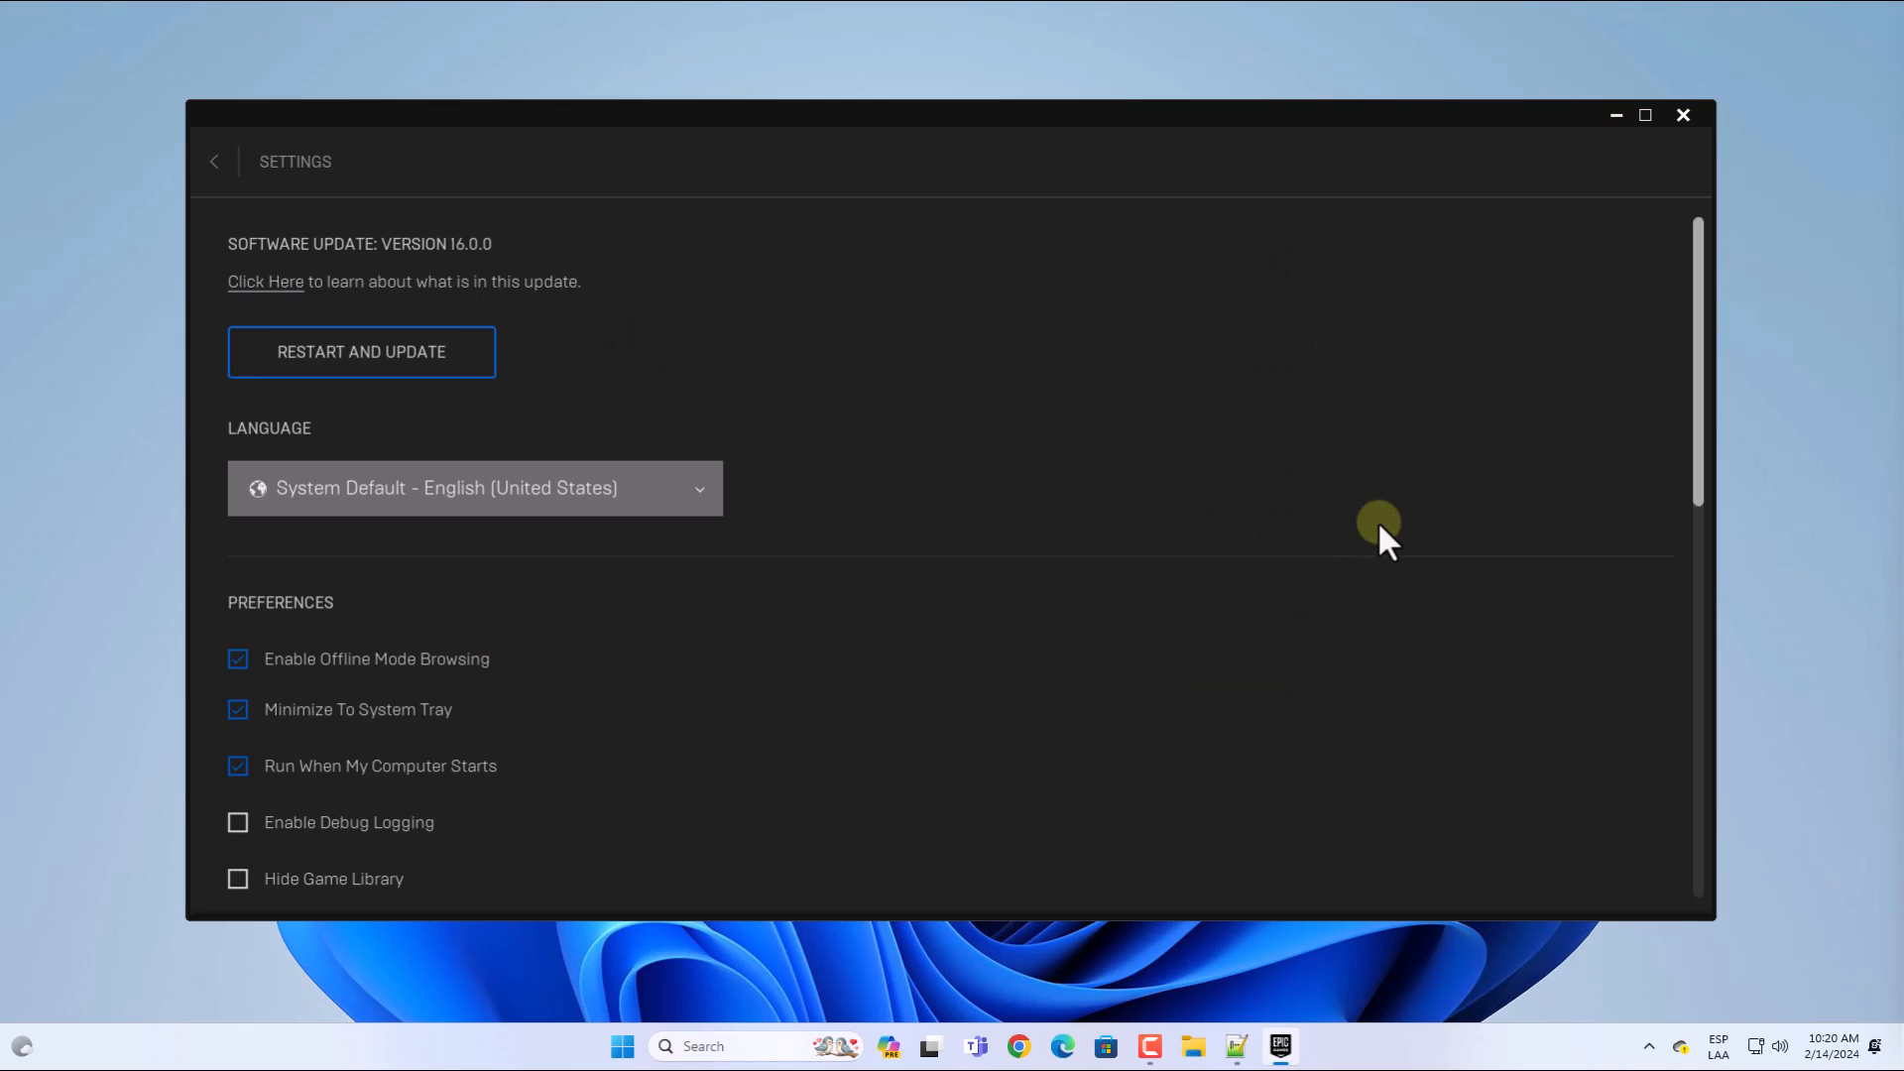
{"action": "scroll", "scroll_direction": "down", "scroll_amount": 3}
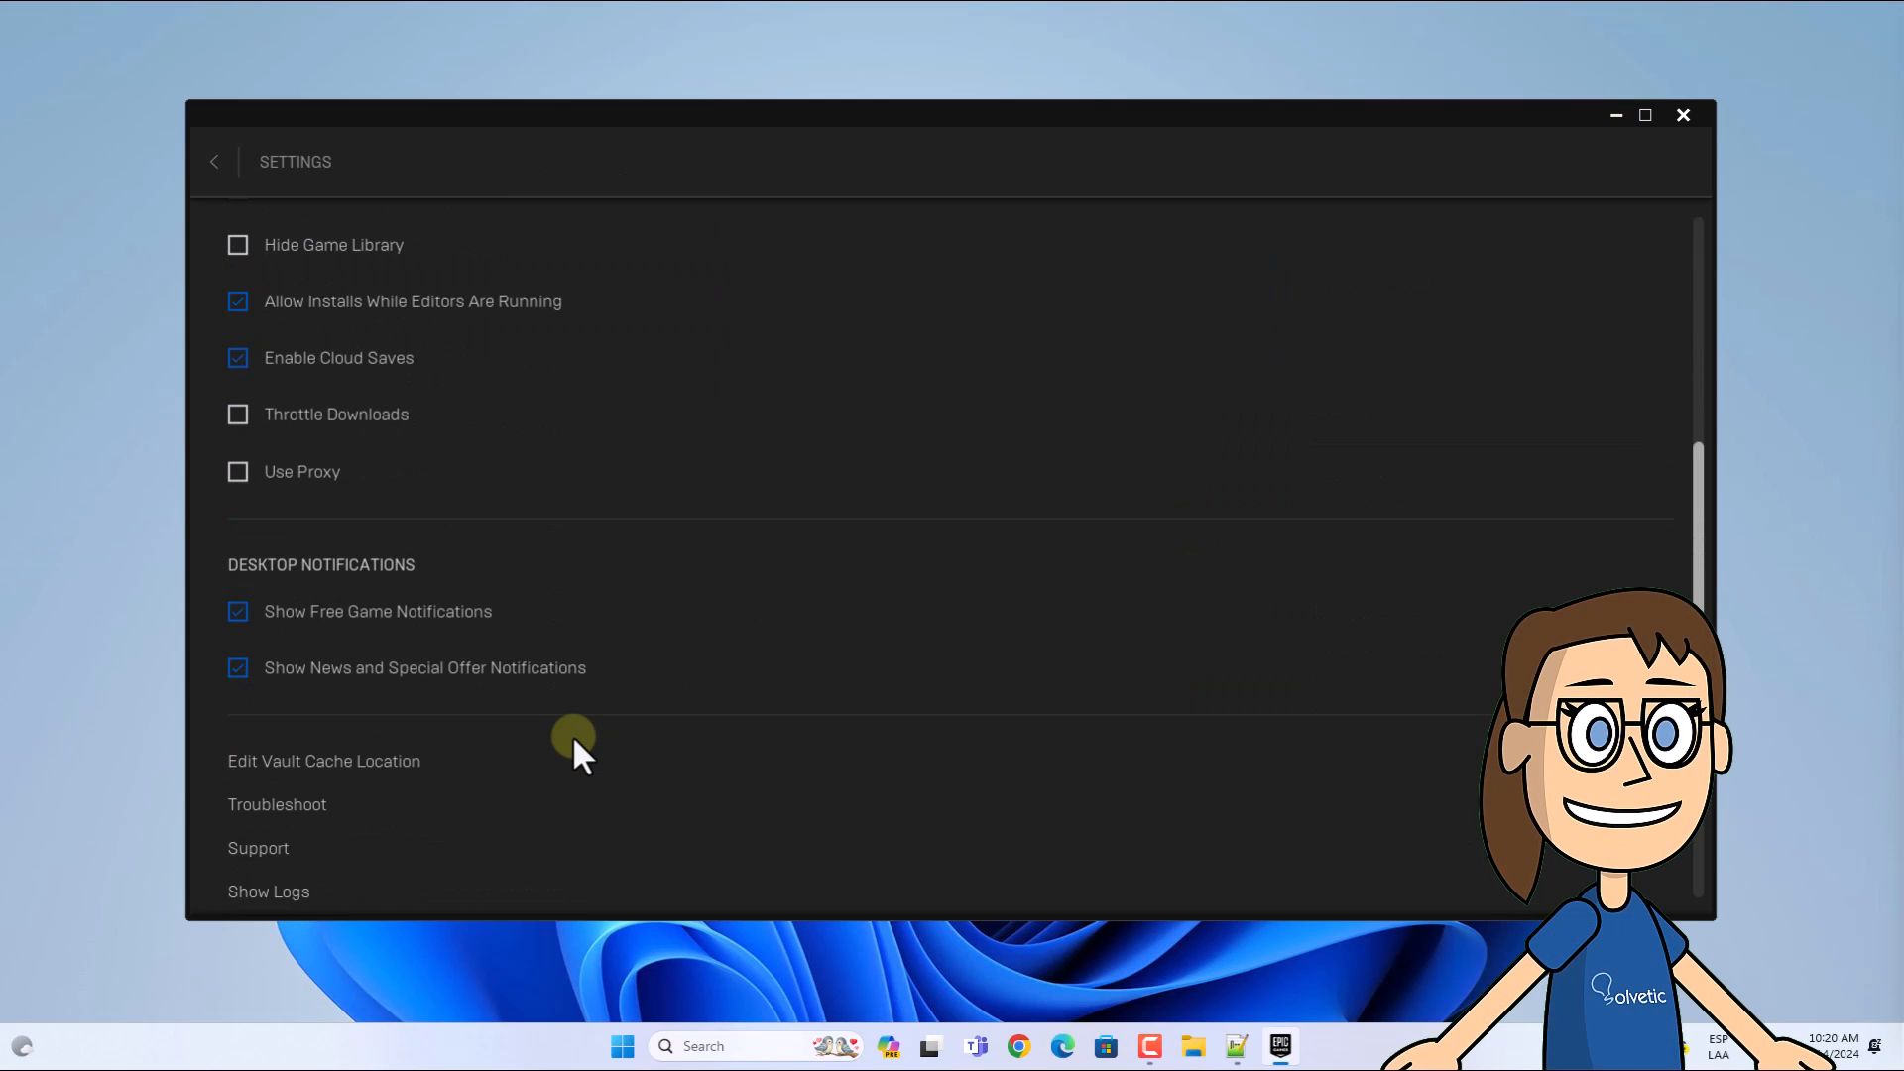
{"action": "scroll", "scroll_direction": "down", "scroll_amount": 3}
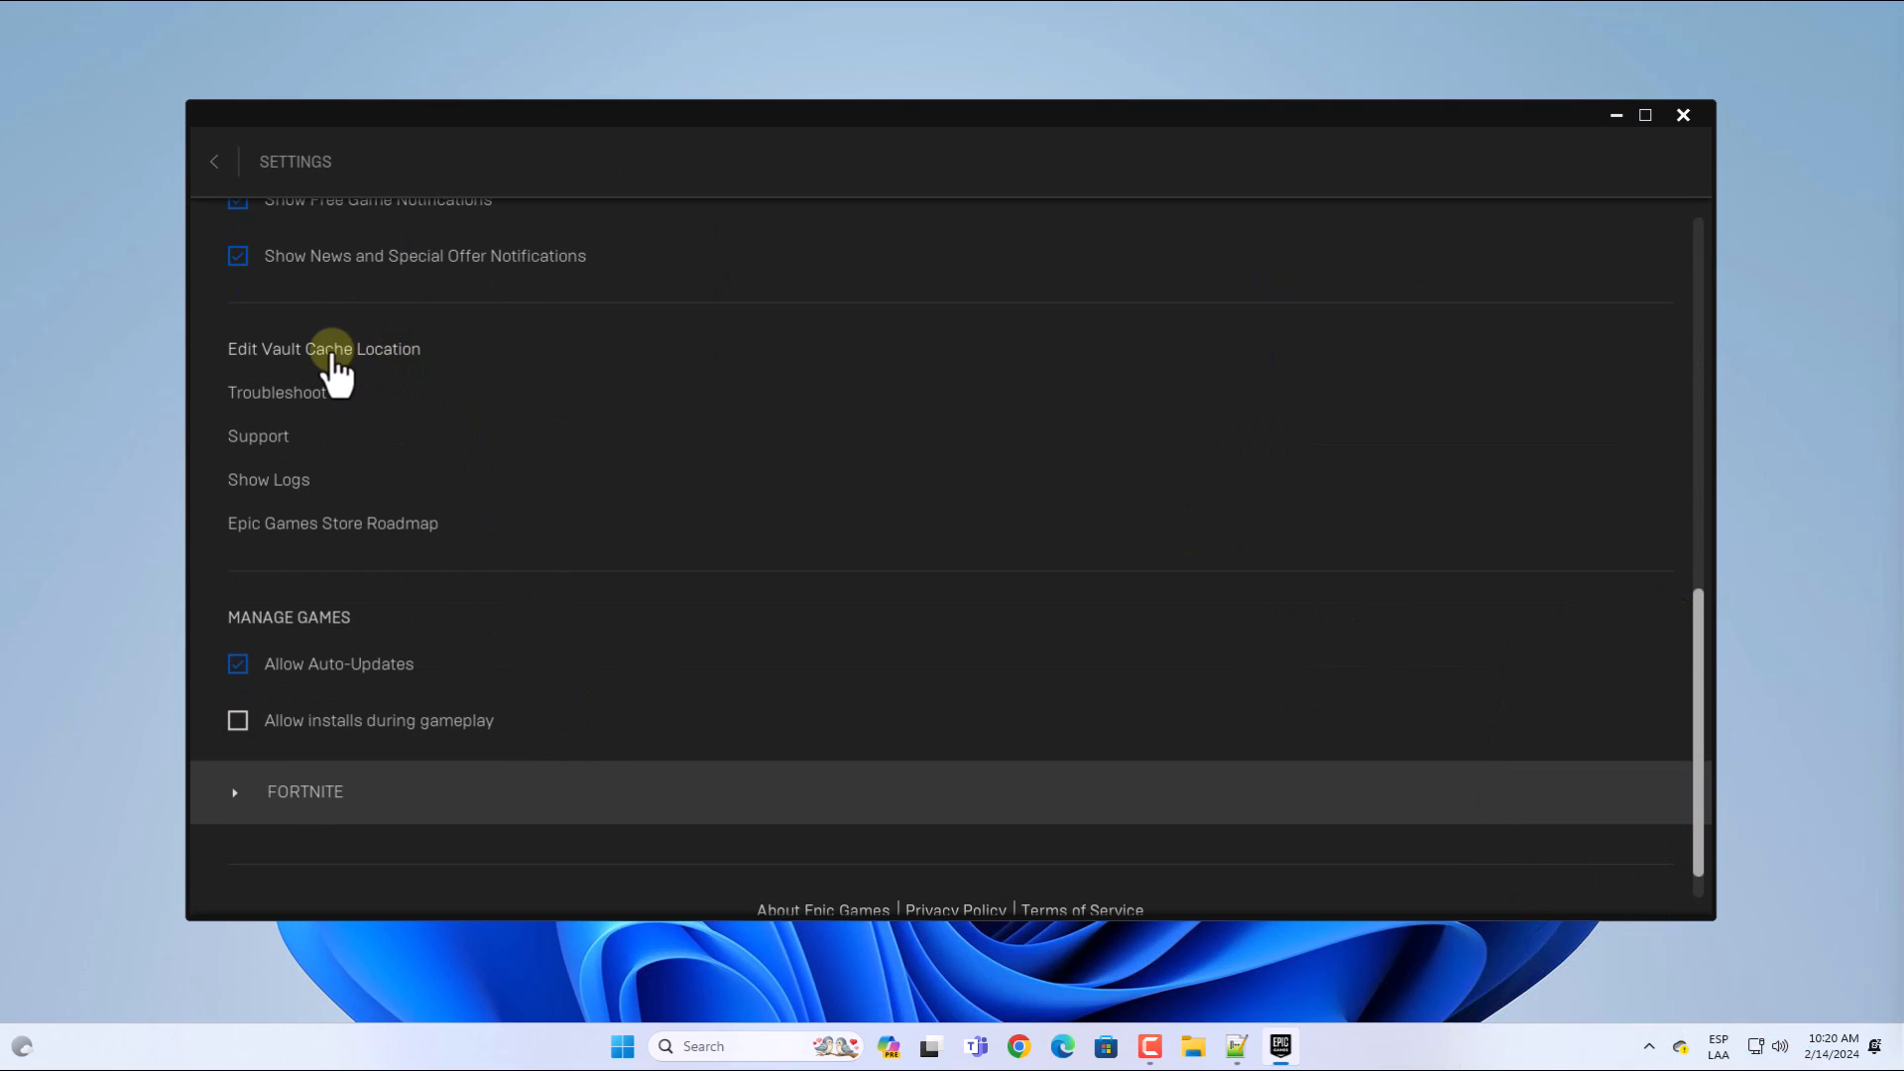
{"action": "mouse_move", "coordinate": [389, 364]}
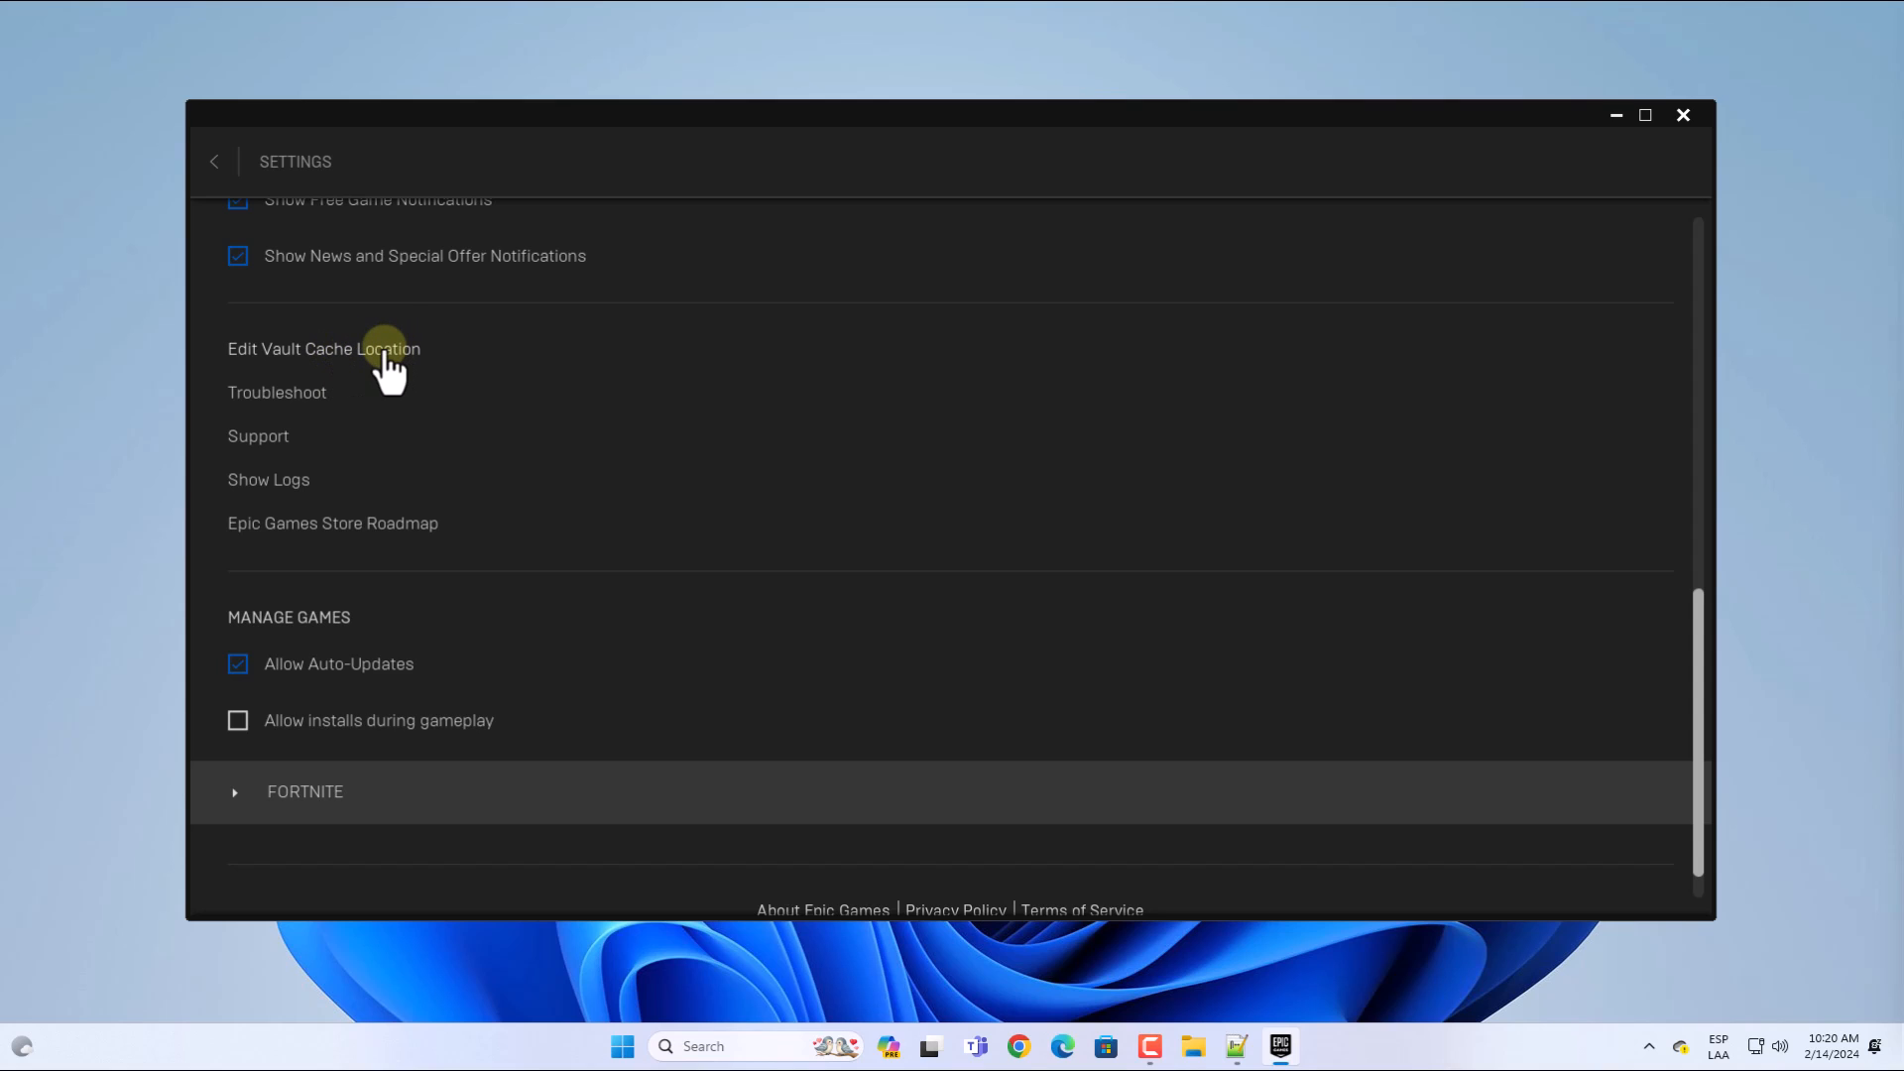
Apply vault cache location C:/ProgramData/Epic/EpicGamesLauncher/VaultCache/ and return from Settings
{"action": "left_click", "coordinate": [323, 348]}
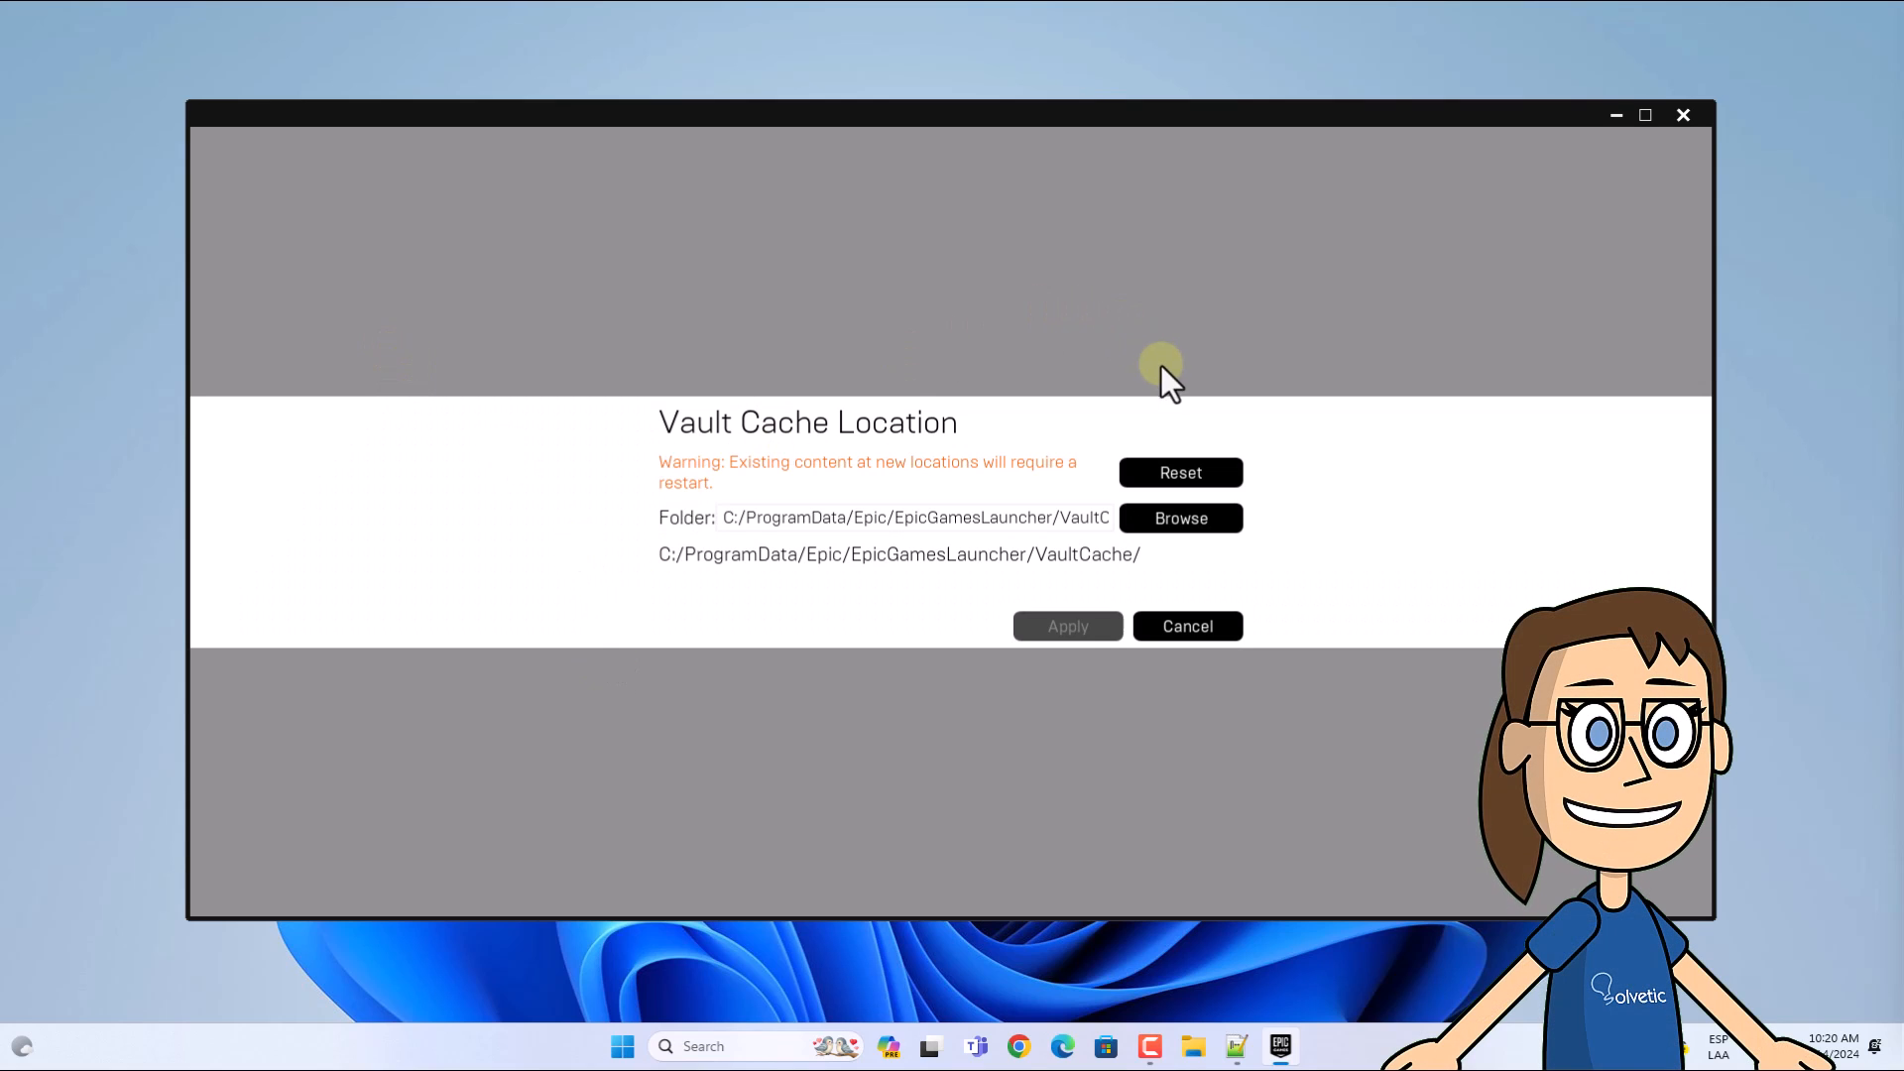
{"action": "mouse_move", "coordinate": [1173, 456]}
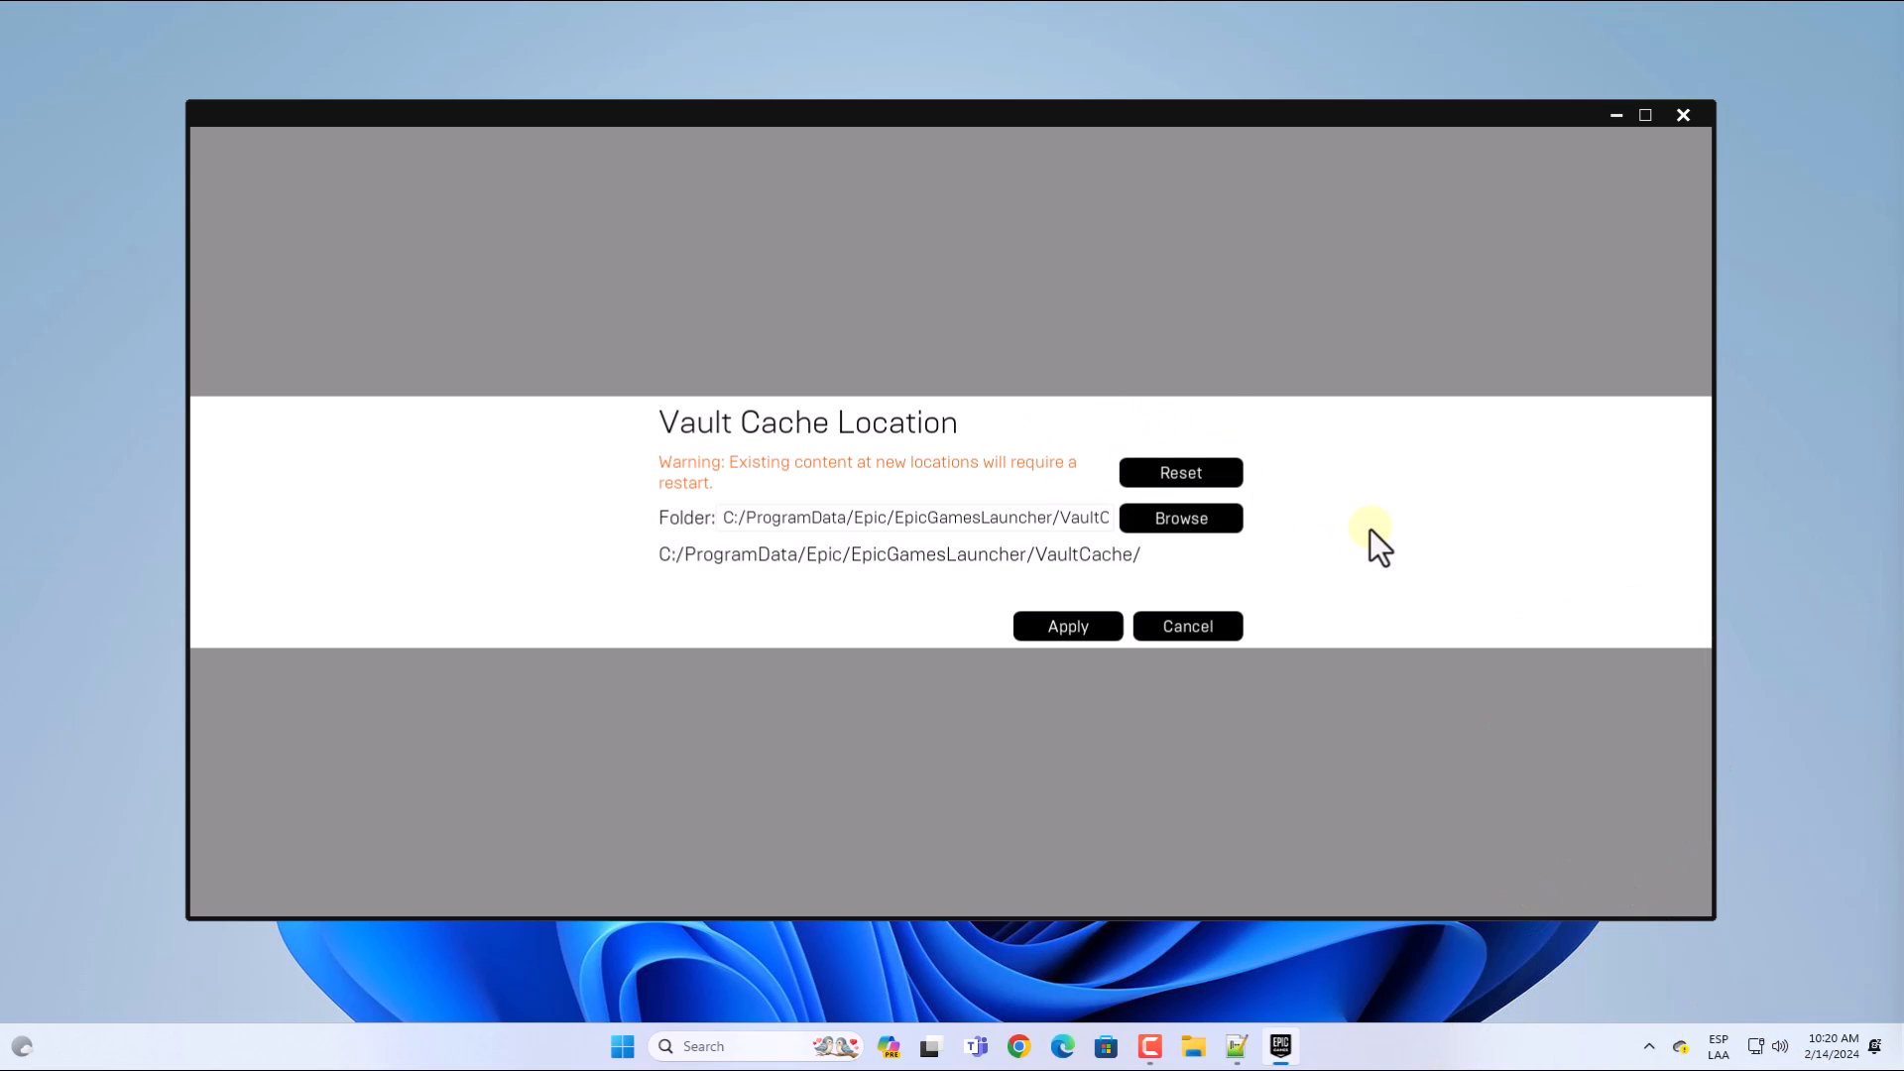
{"action": "left_click", "coordinate": [1186, 626]}
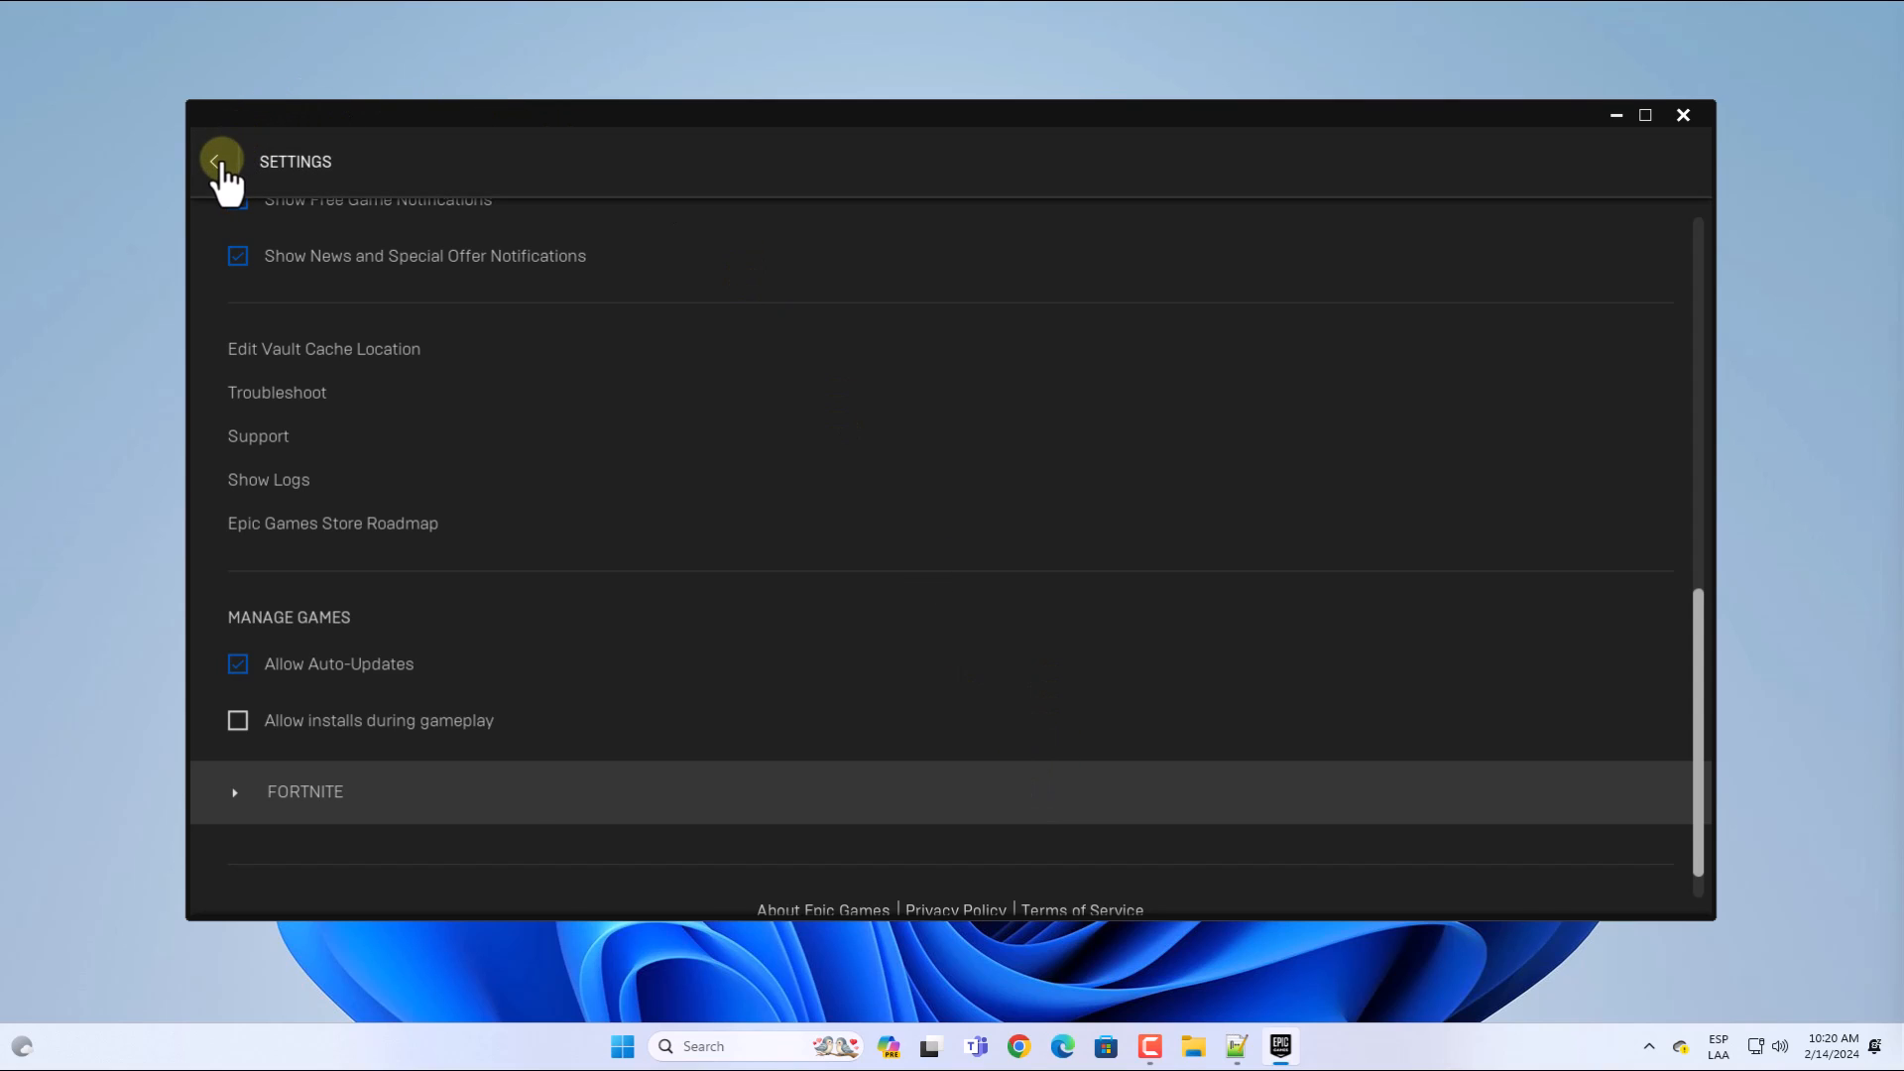
{"action": "left_click", "coordinate": [220, 162]}
{"action": "type", "text": "%"}
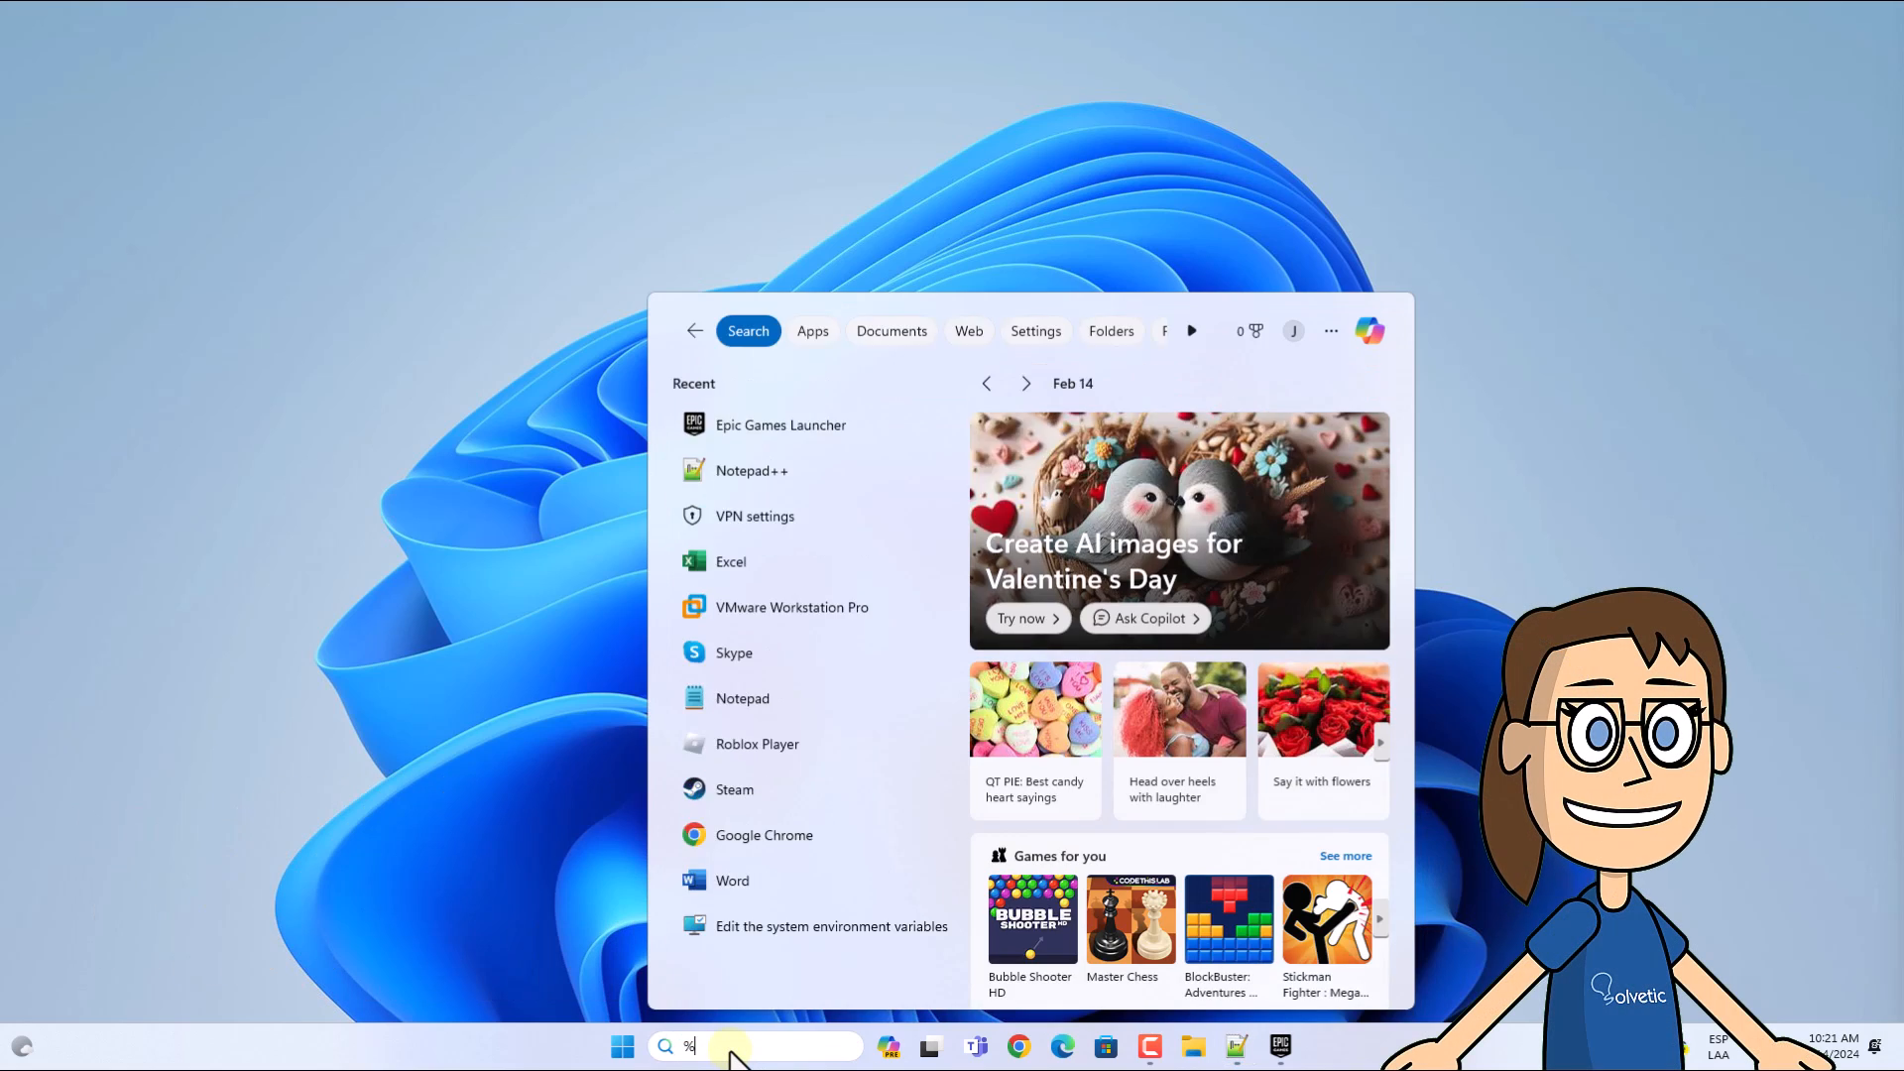
Search %localappdata% and open the AppData\Local folder
{"action": "type", "text": "localappdata%"}
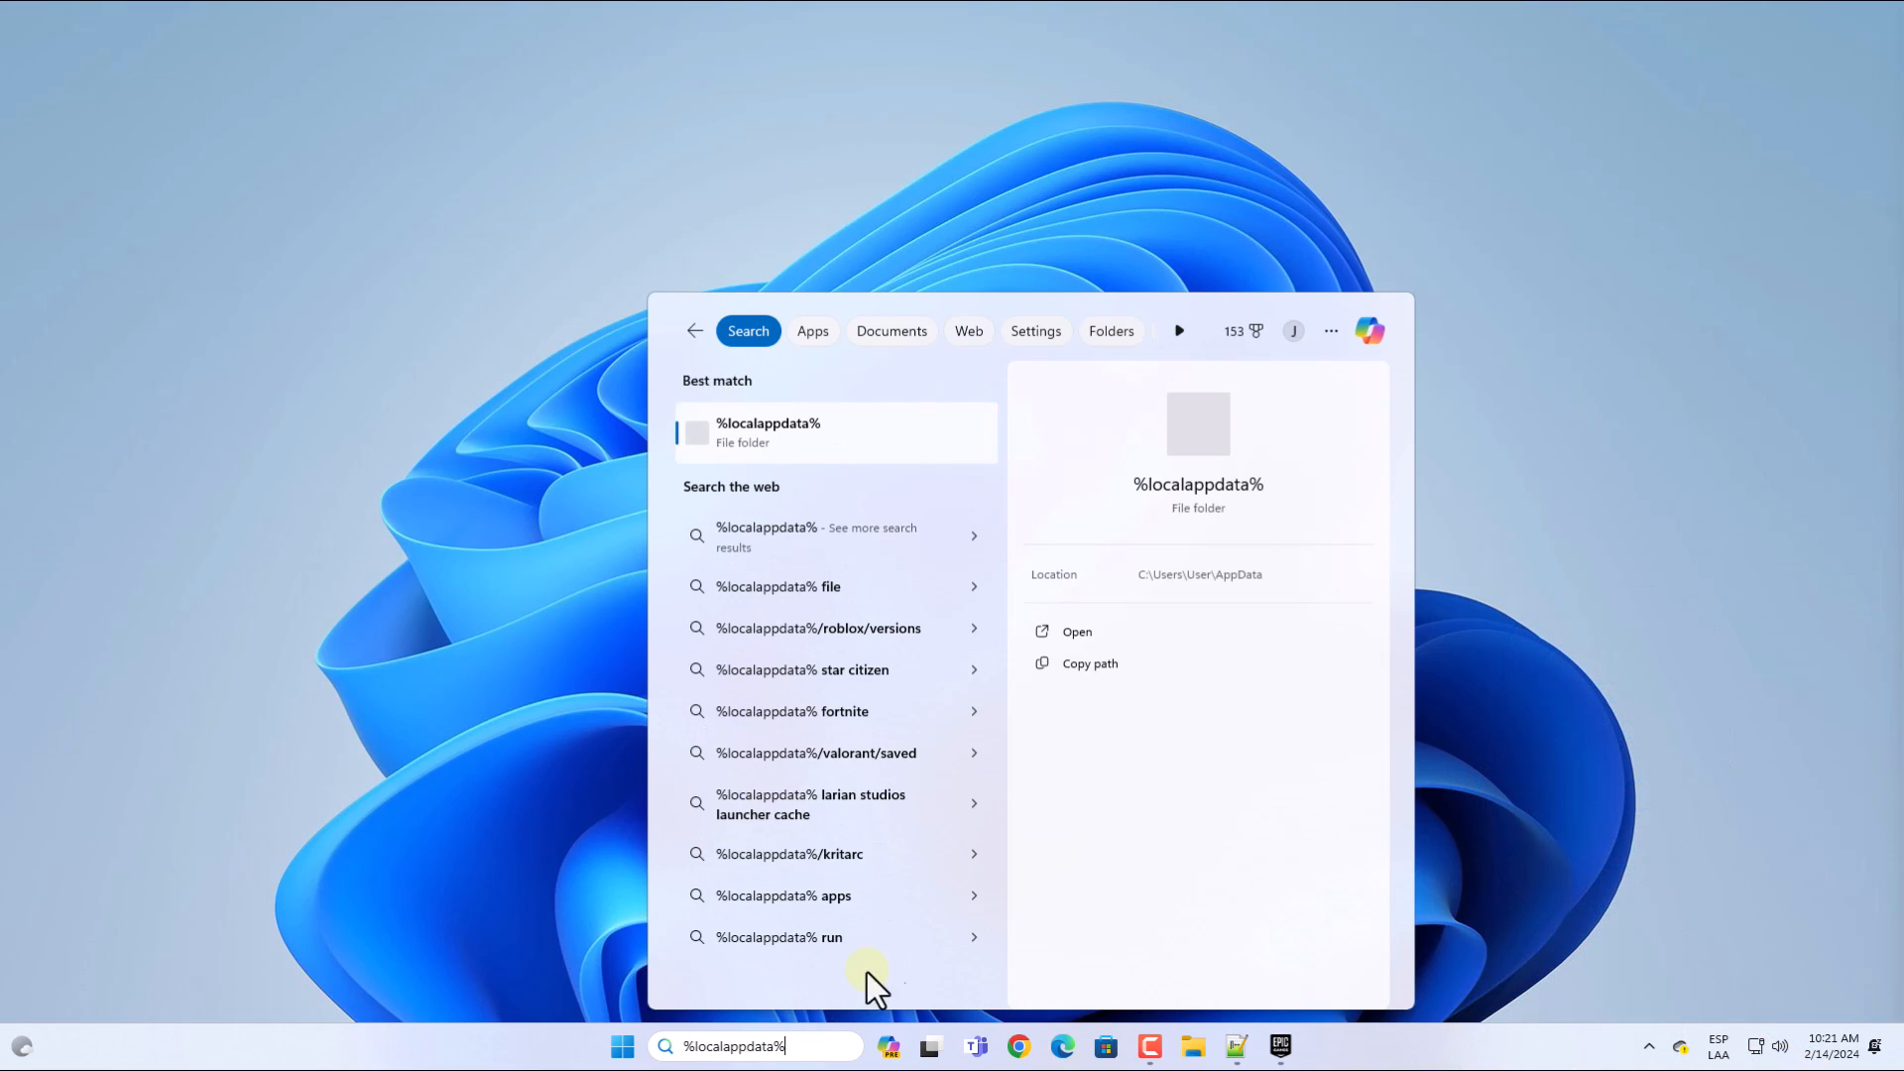
{"action": "left_click", "coordinate": [1077, 631]}
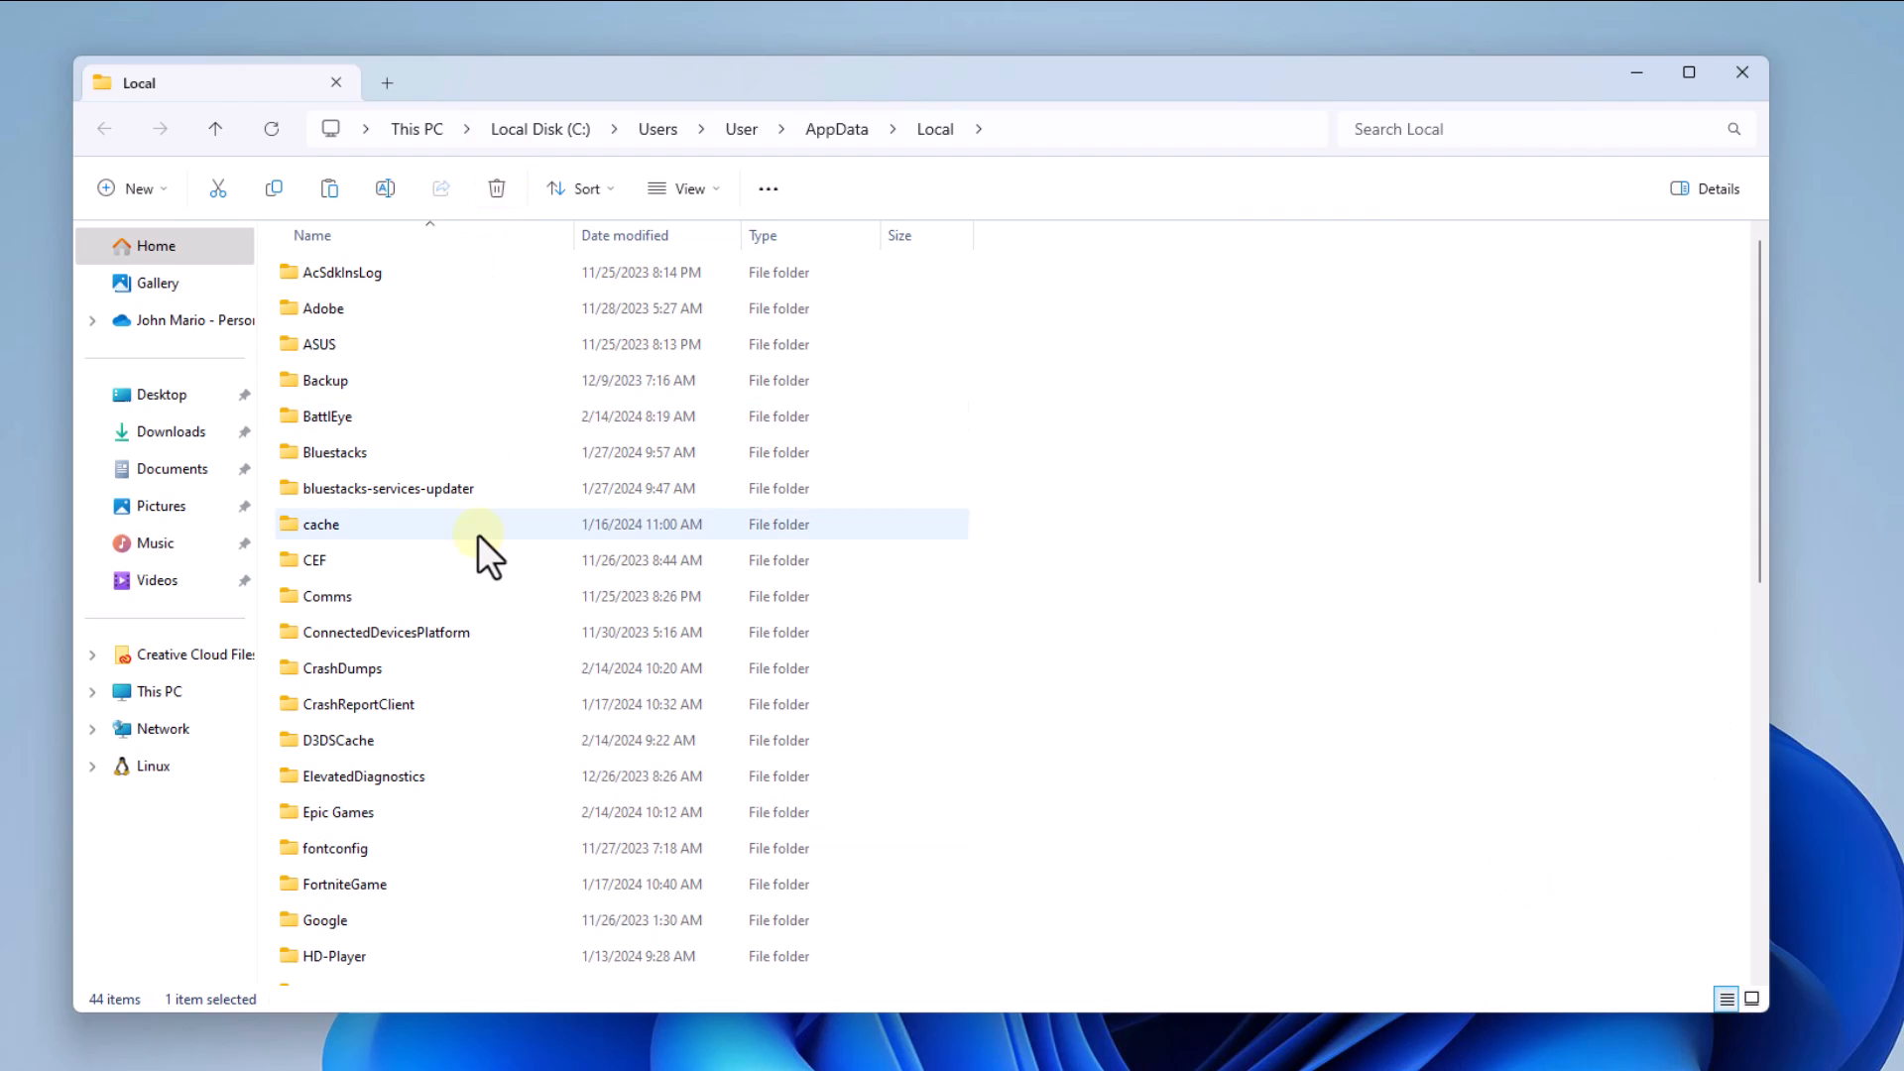
Select the Epic Games folder in AppData\Local and delete it
{"action": "scroll", "scroll_direction": "down", "scroll_amount": 3}
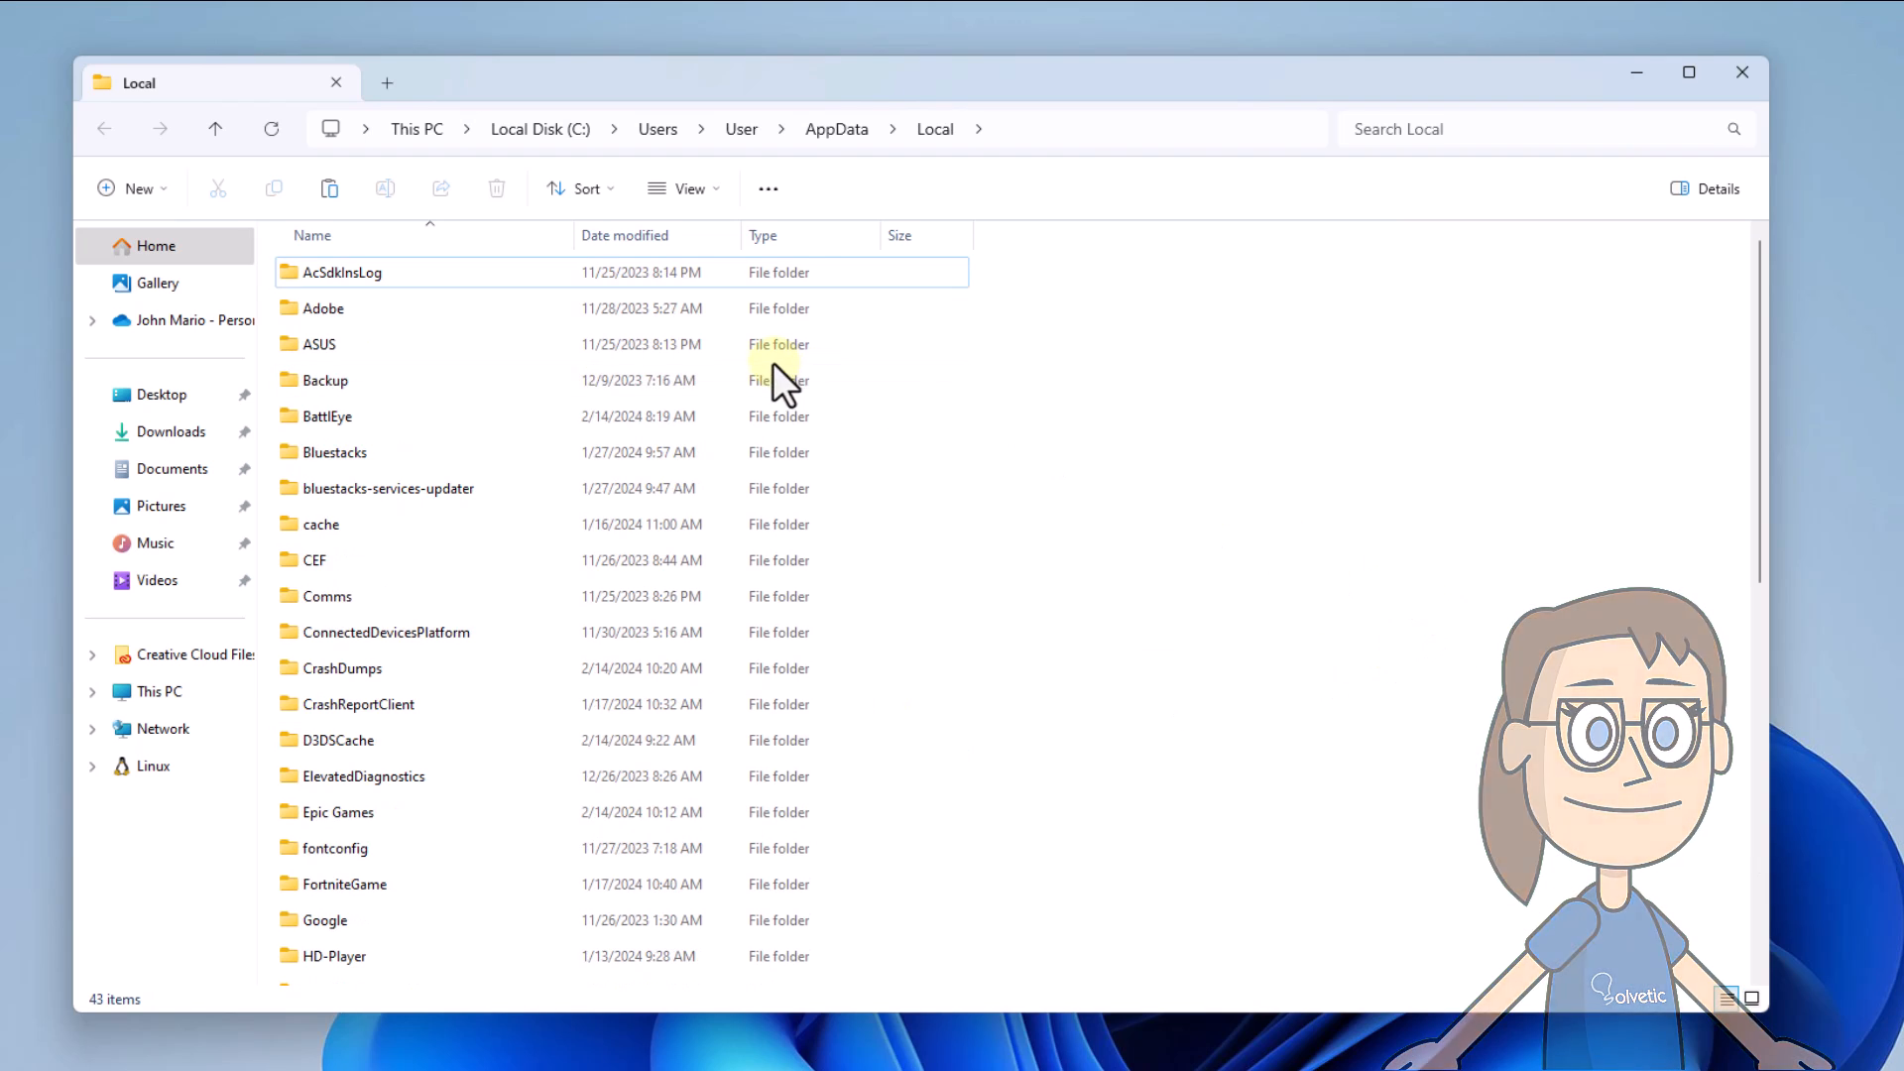
{"action": "left_click", "coordinate": [364, 812]}
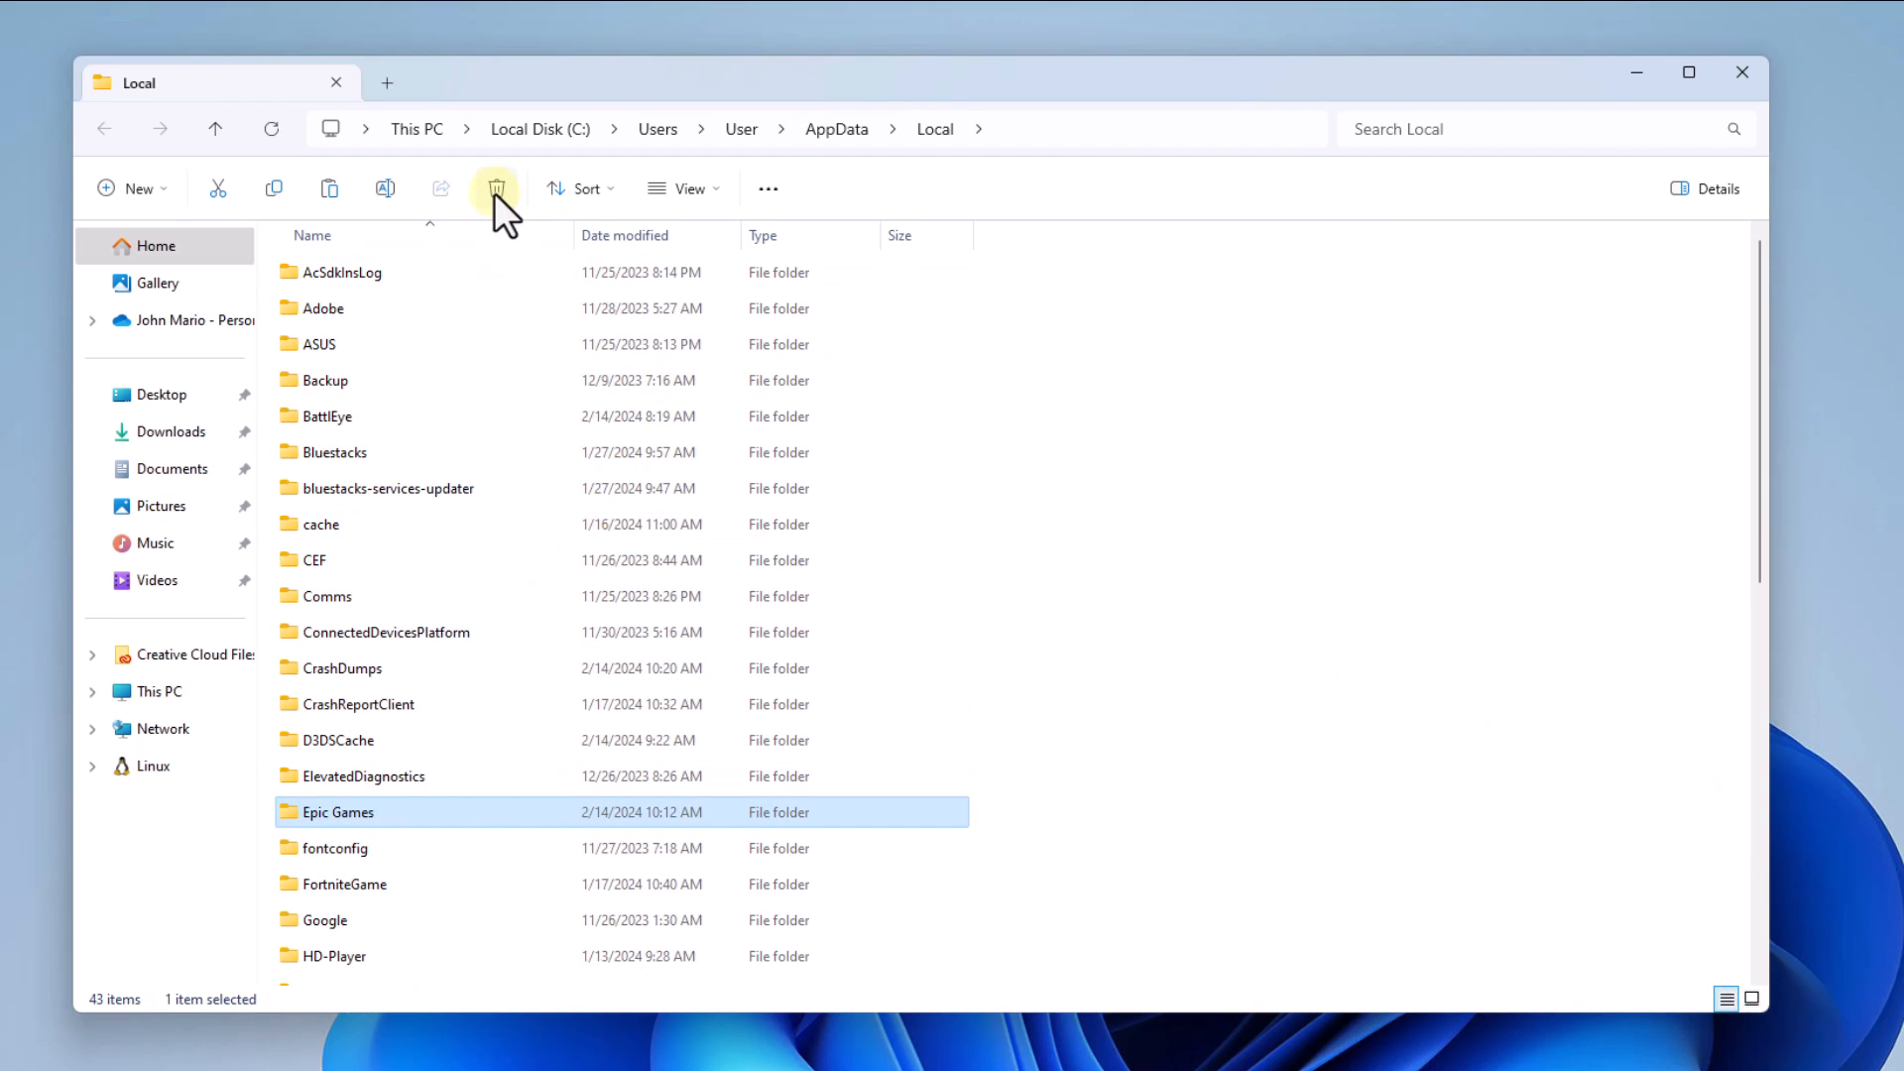
{"action": "left_click", "coordinate": [496, 189]}
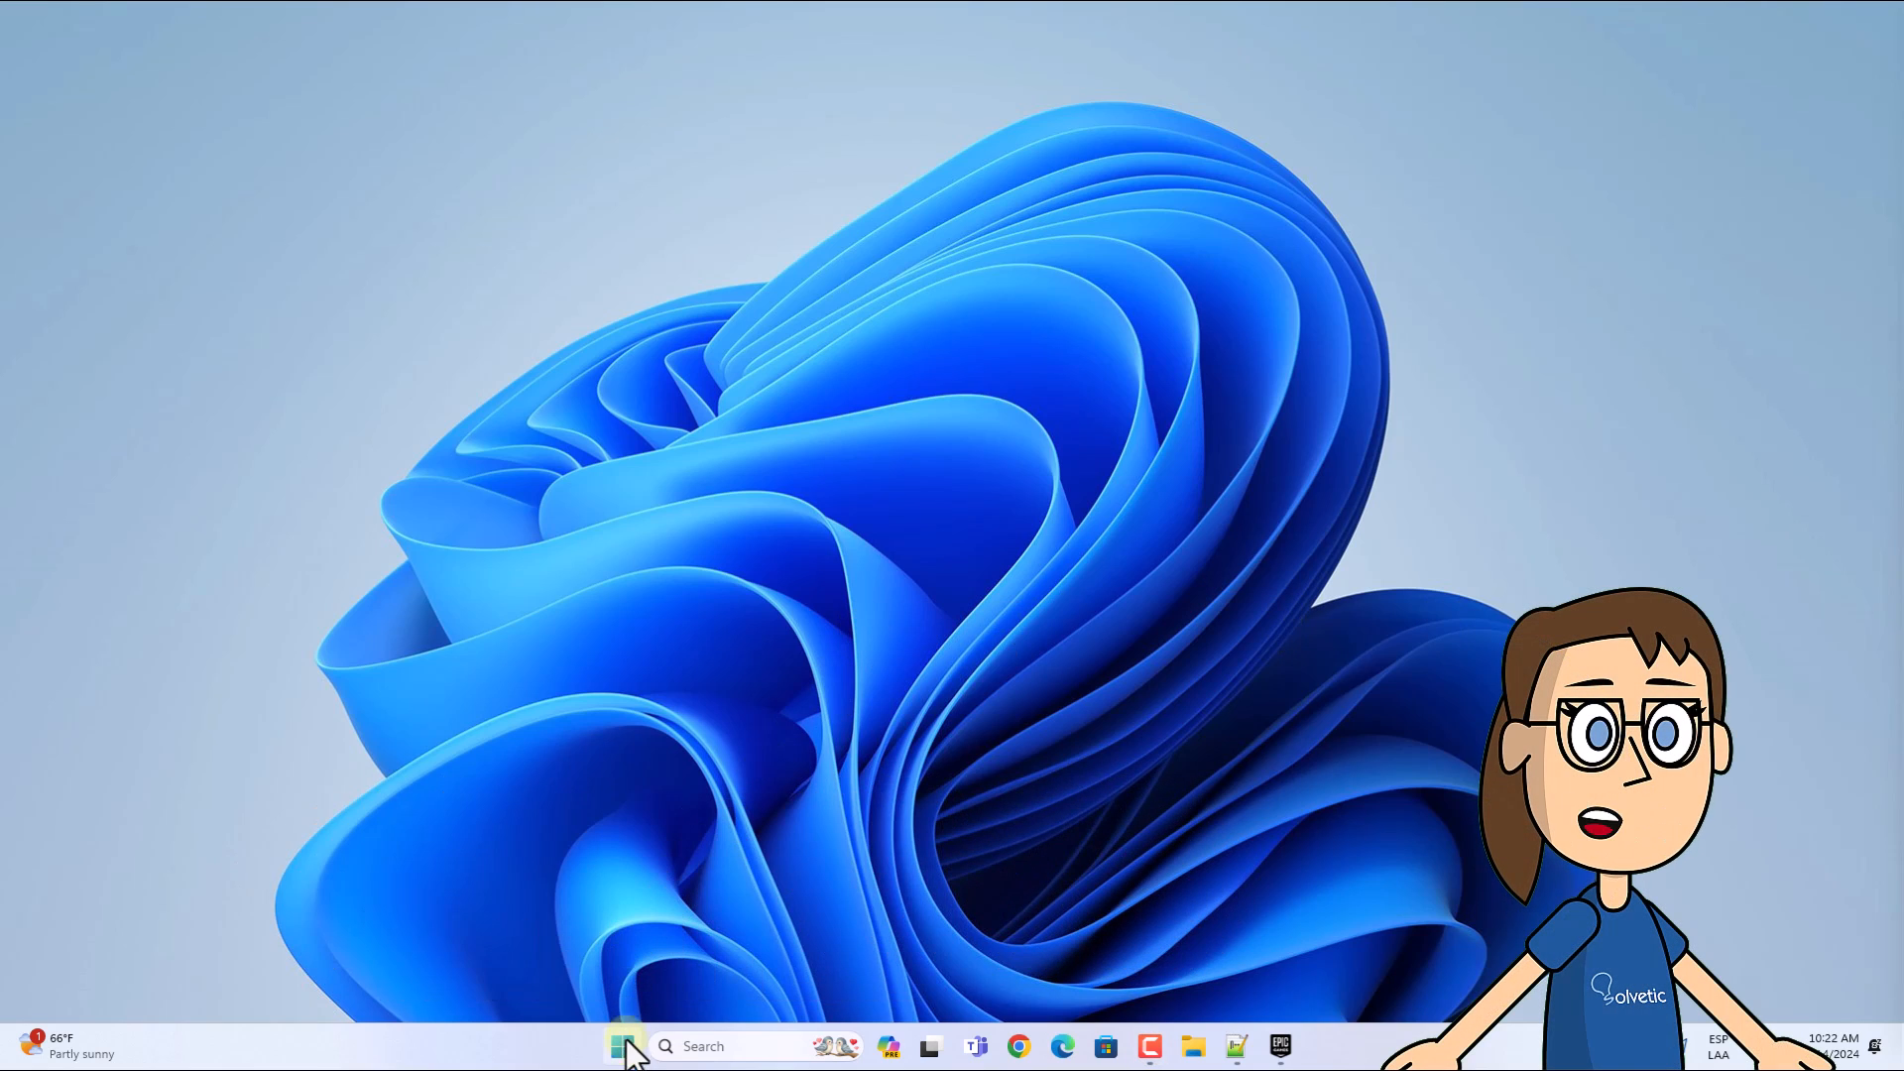
{"action": "right_click", "coordinate": [623, 1045]}
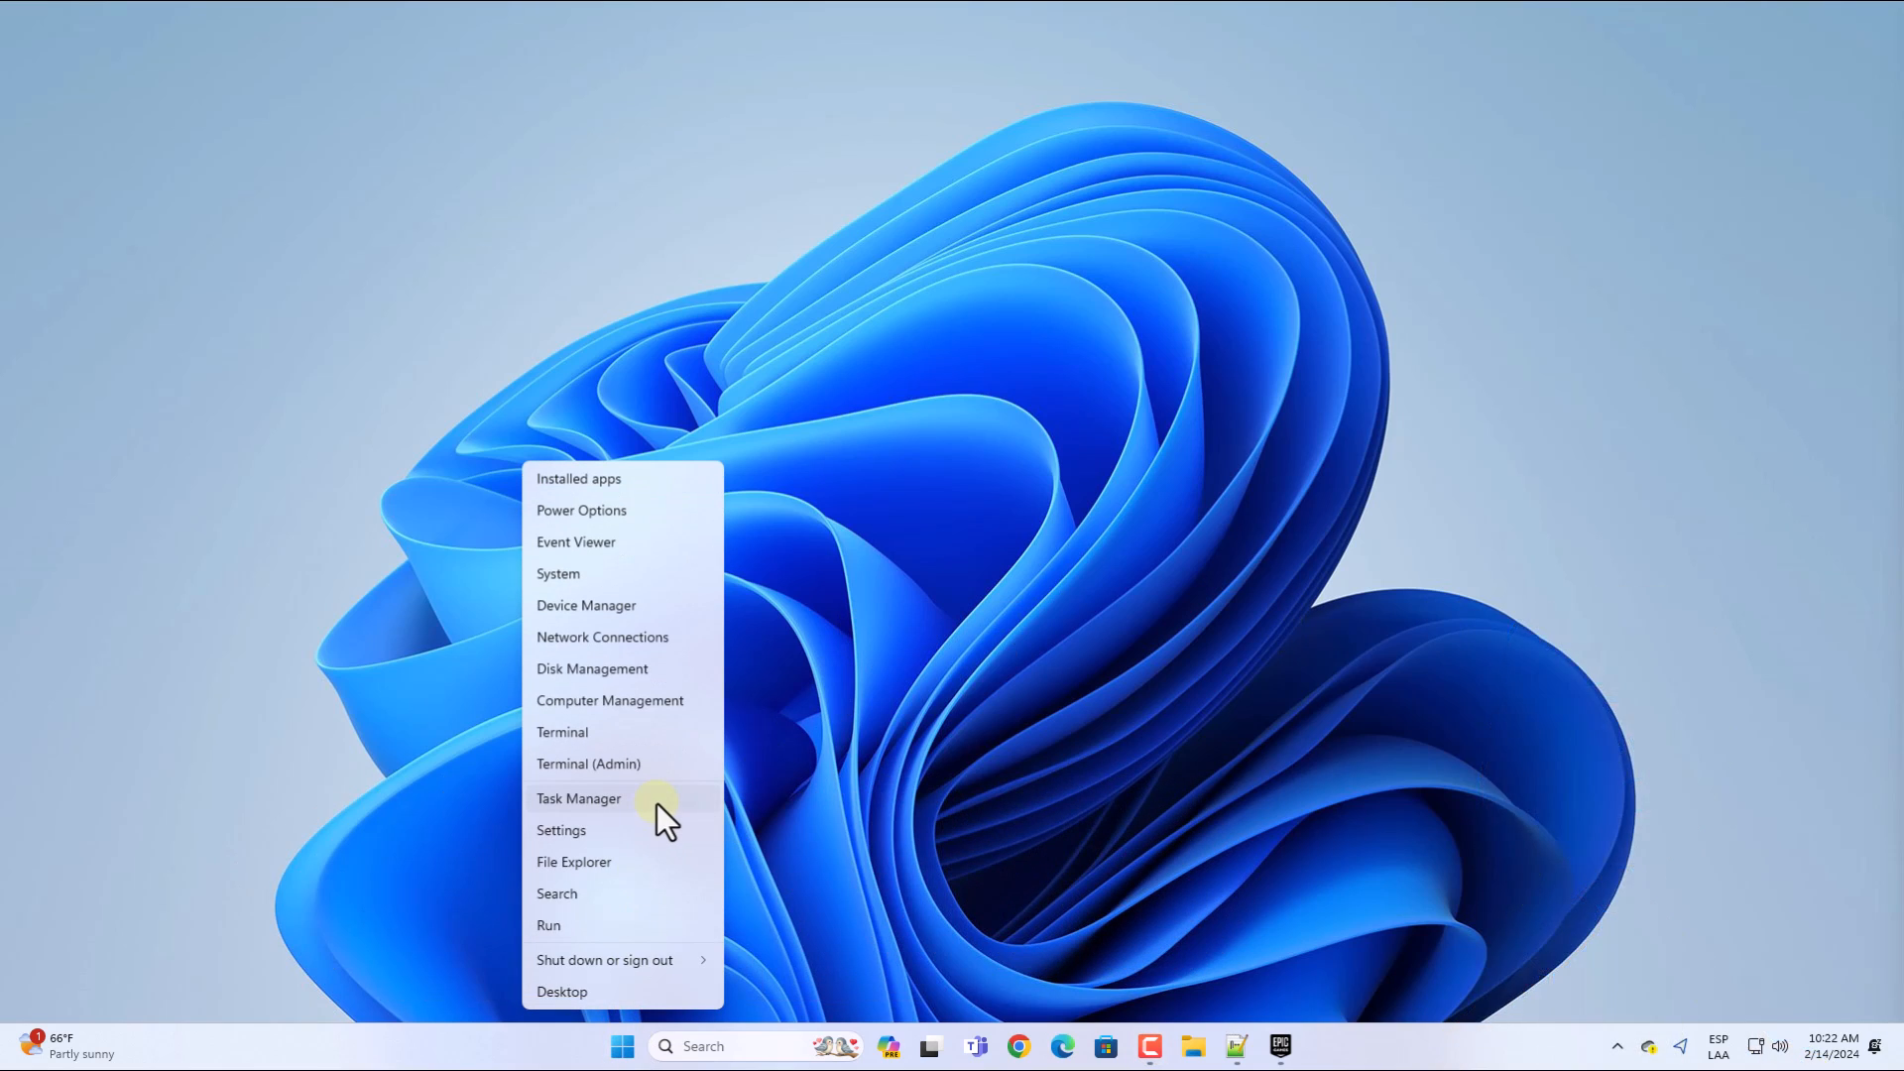
{"action": "left_click", "coordinate": [579, 797]}
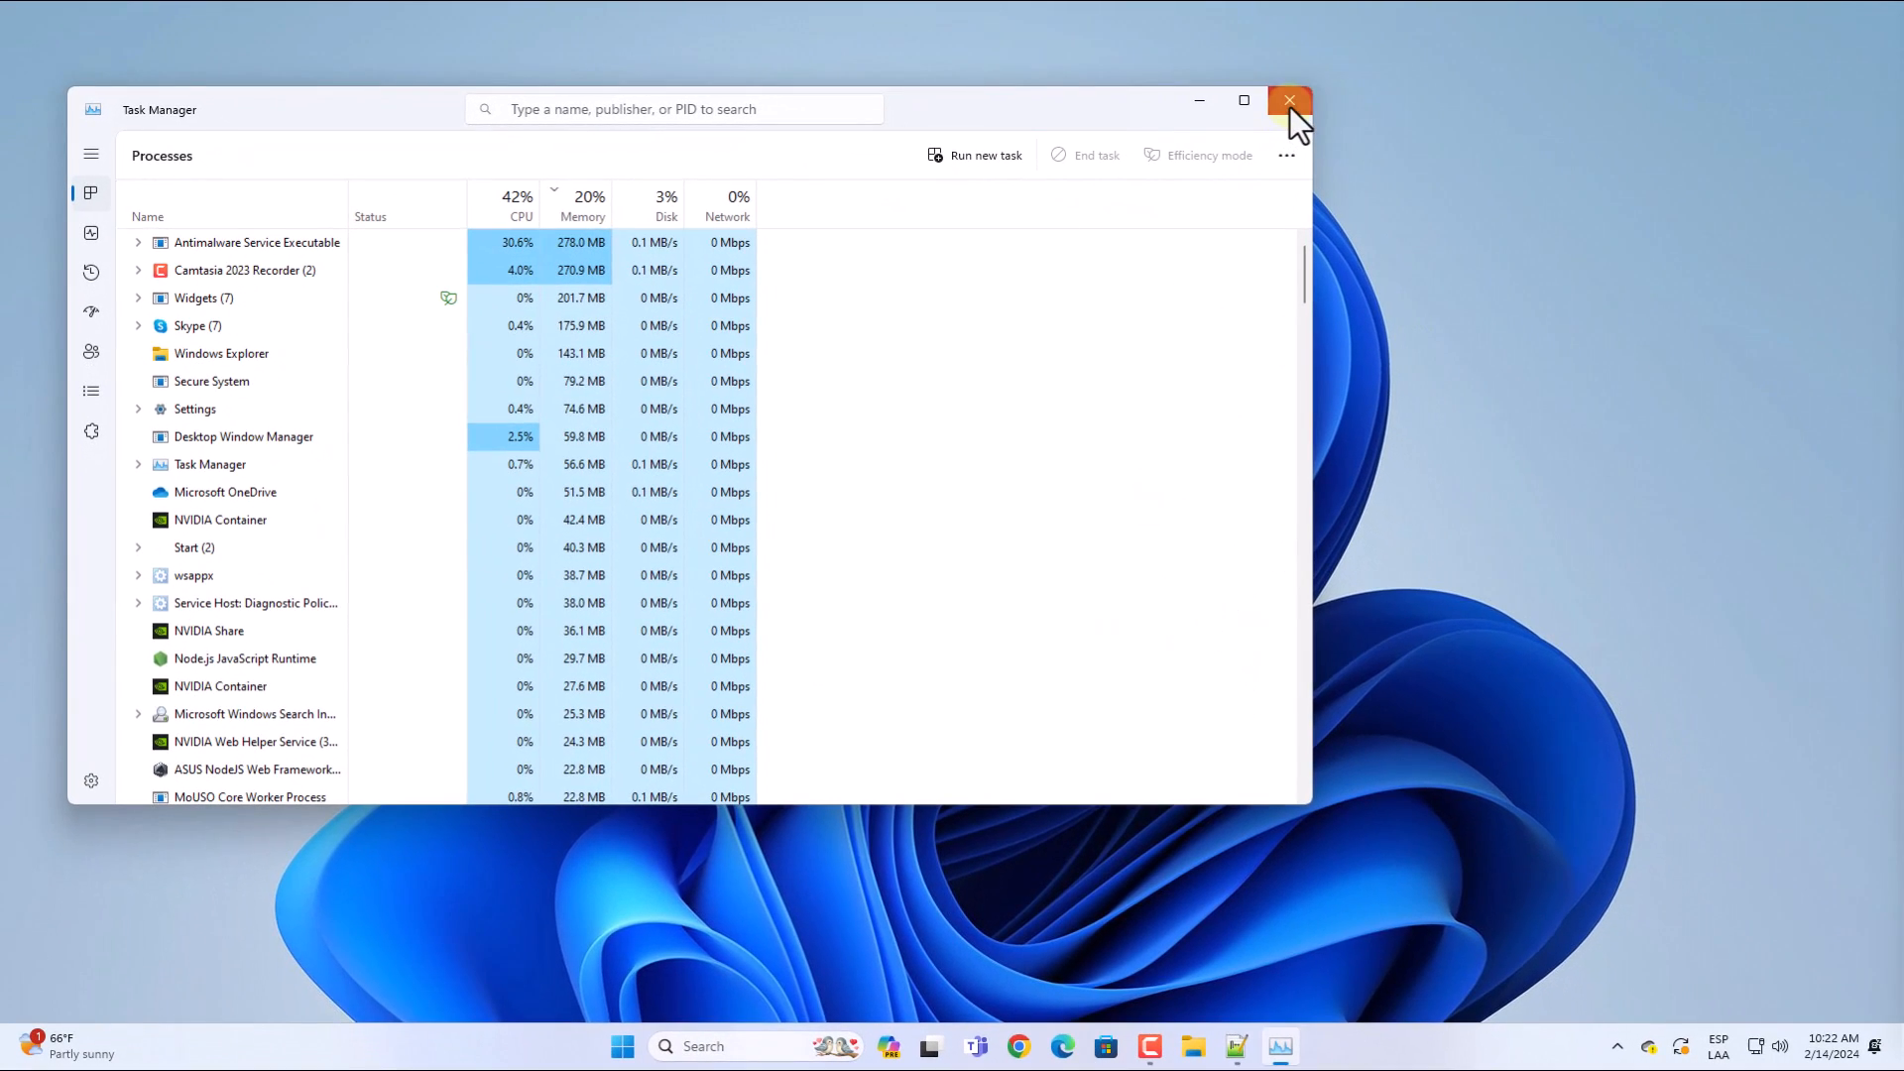
{"action": "left_click", "coordinate": [1289, 101]}
{"action": "type", "text": "epic"}
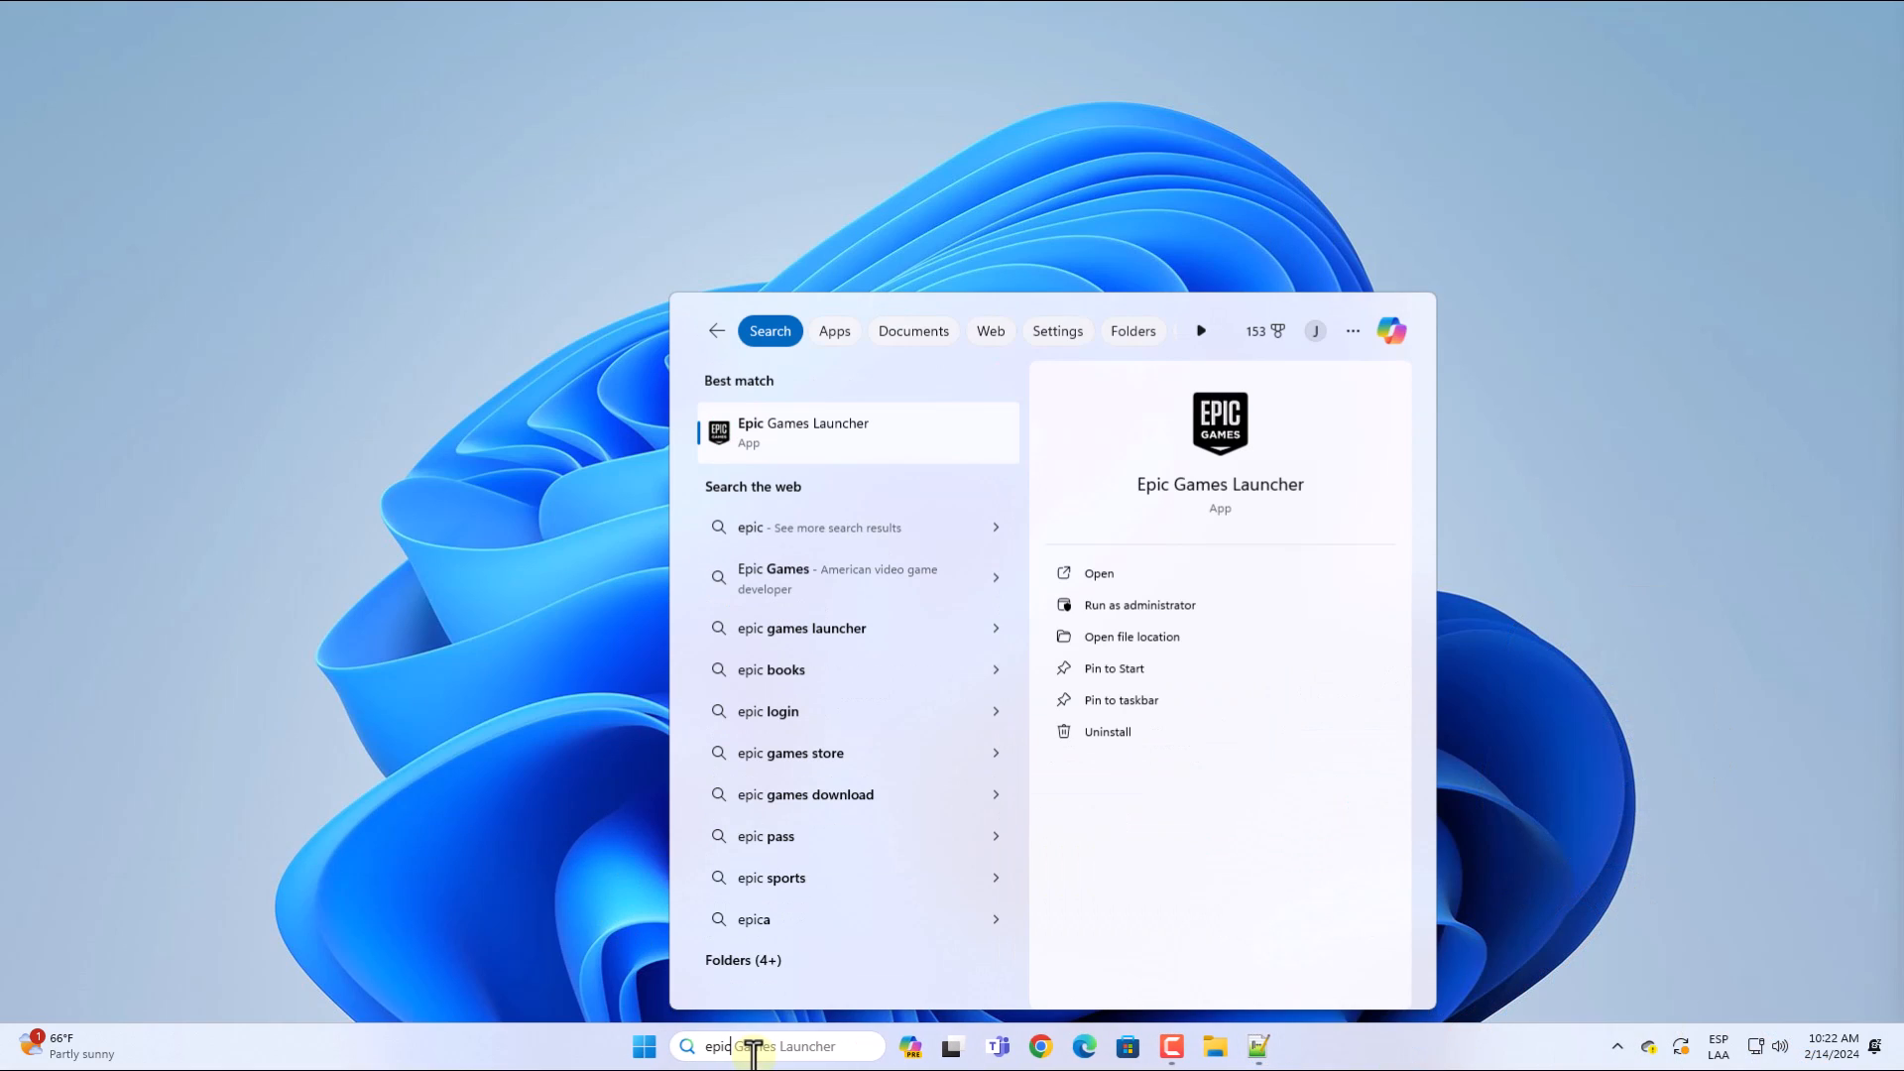
Open Epic Games Launcher from the search results so its Store page loads
{"action": "left_click", "coordinate": [801, 432]}
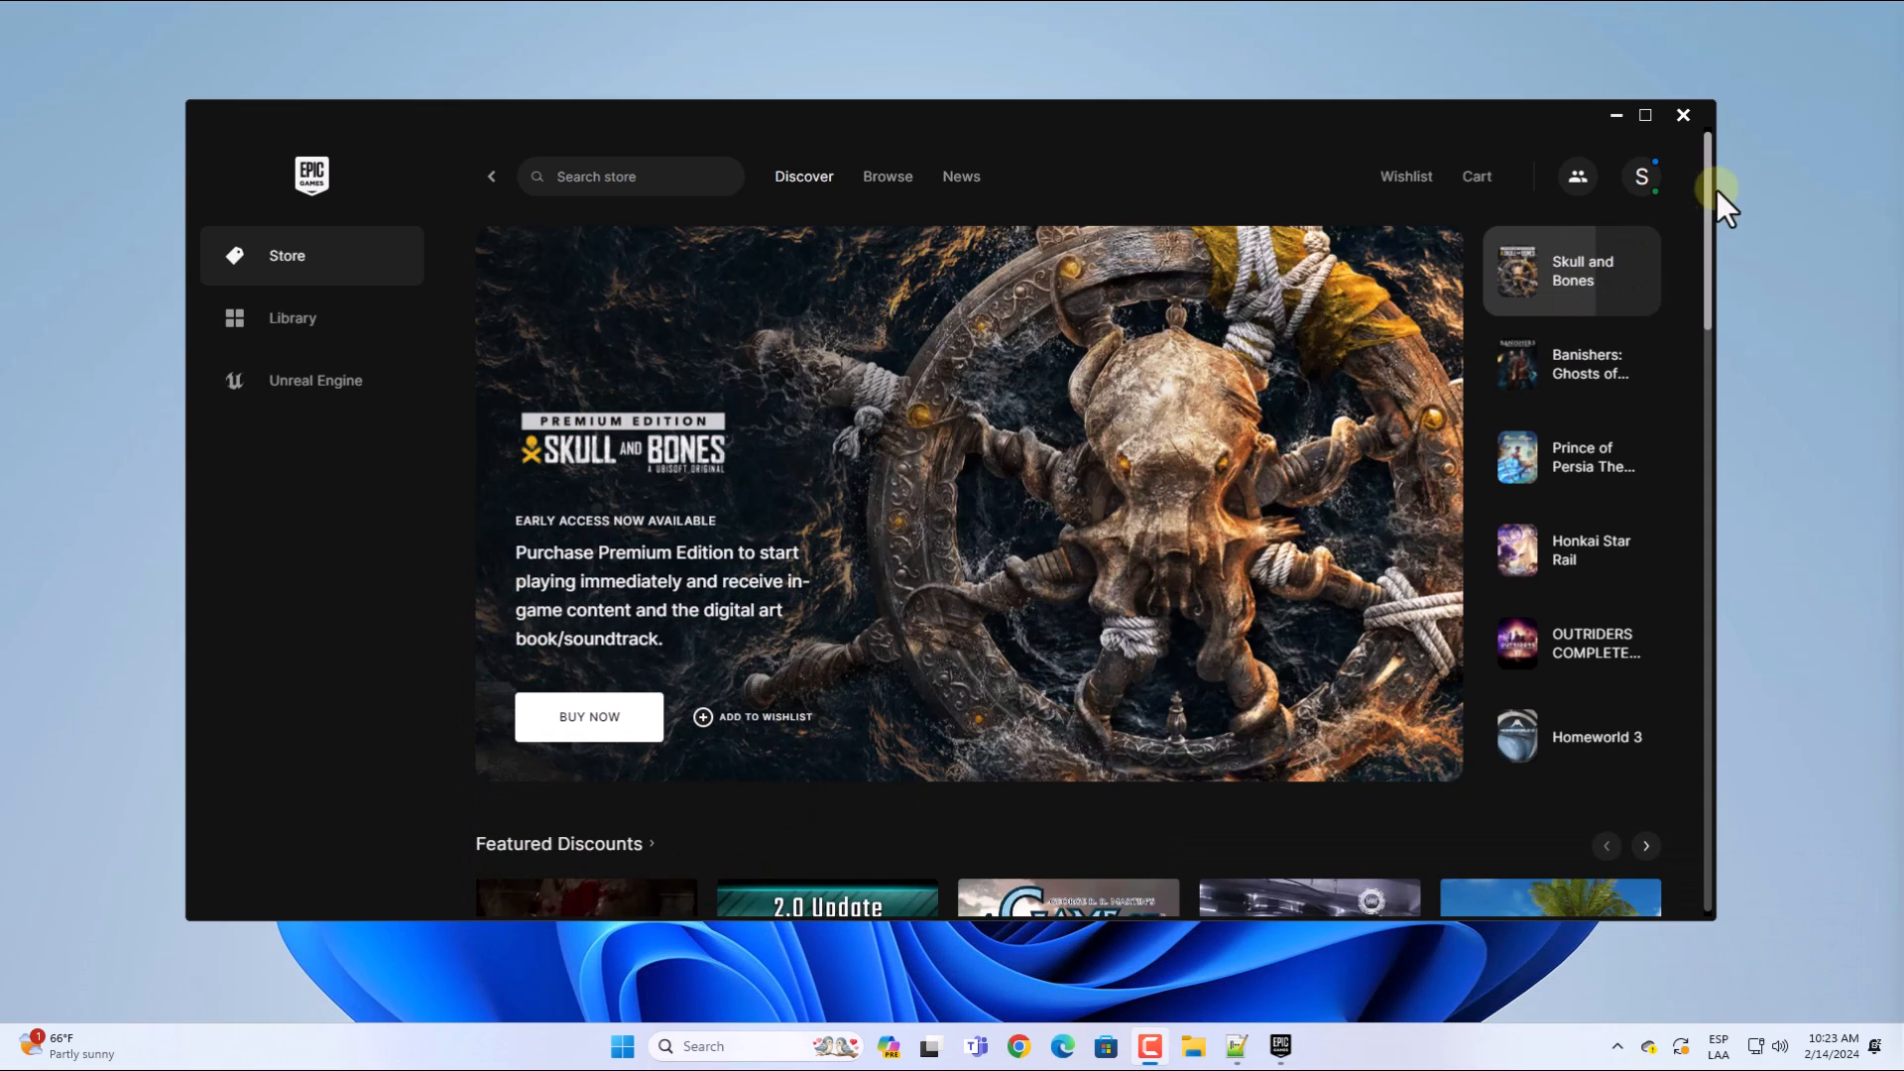
{"action": "left_click", "coordinate": [1684, 114]}
{"action": "type", "text": "vpn"}
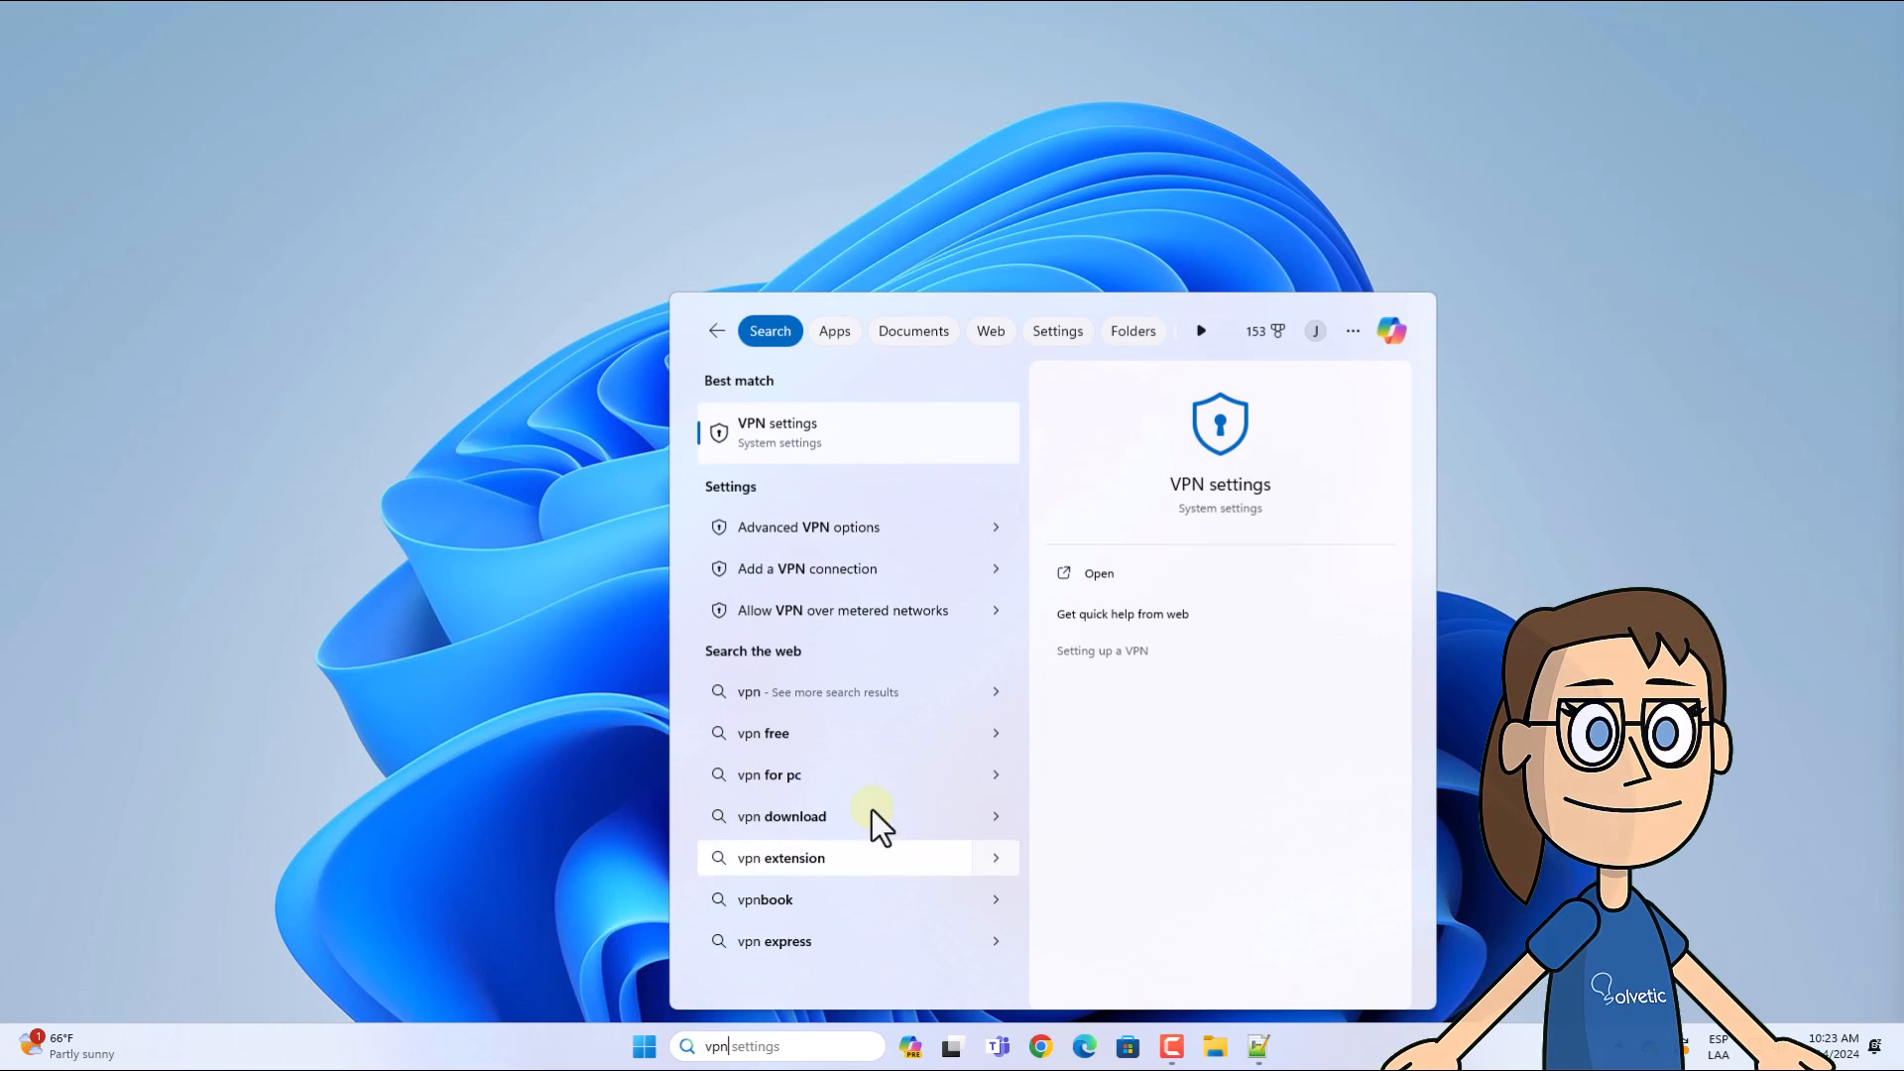
{"action": "left_click", "coordinate": [777, 432]}
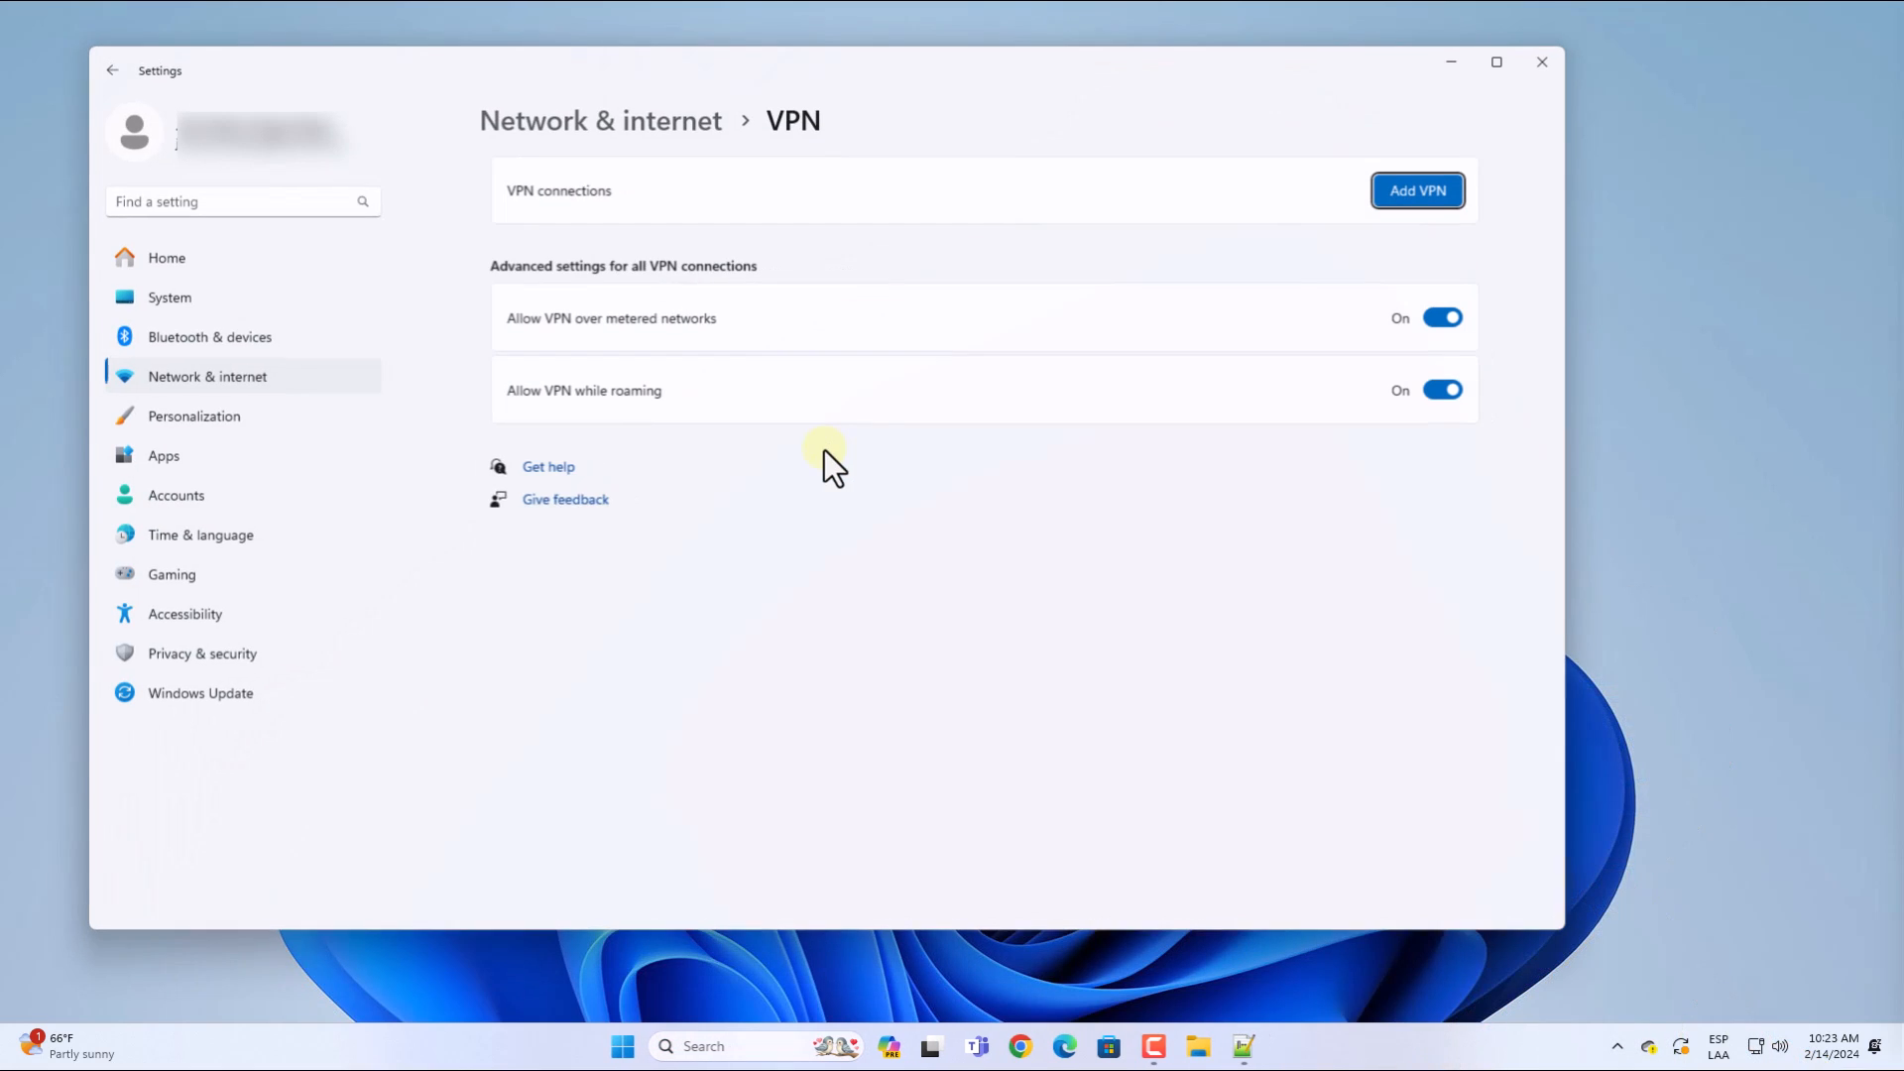
{"action": "left_click", "coordinate": [583, 516]}
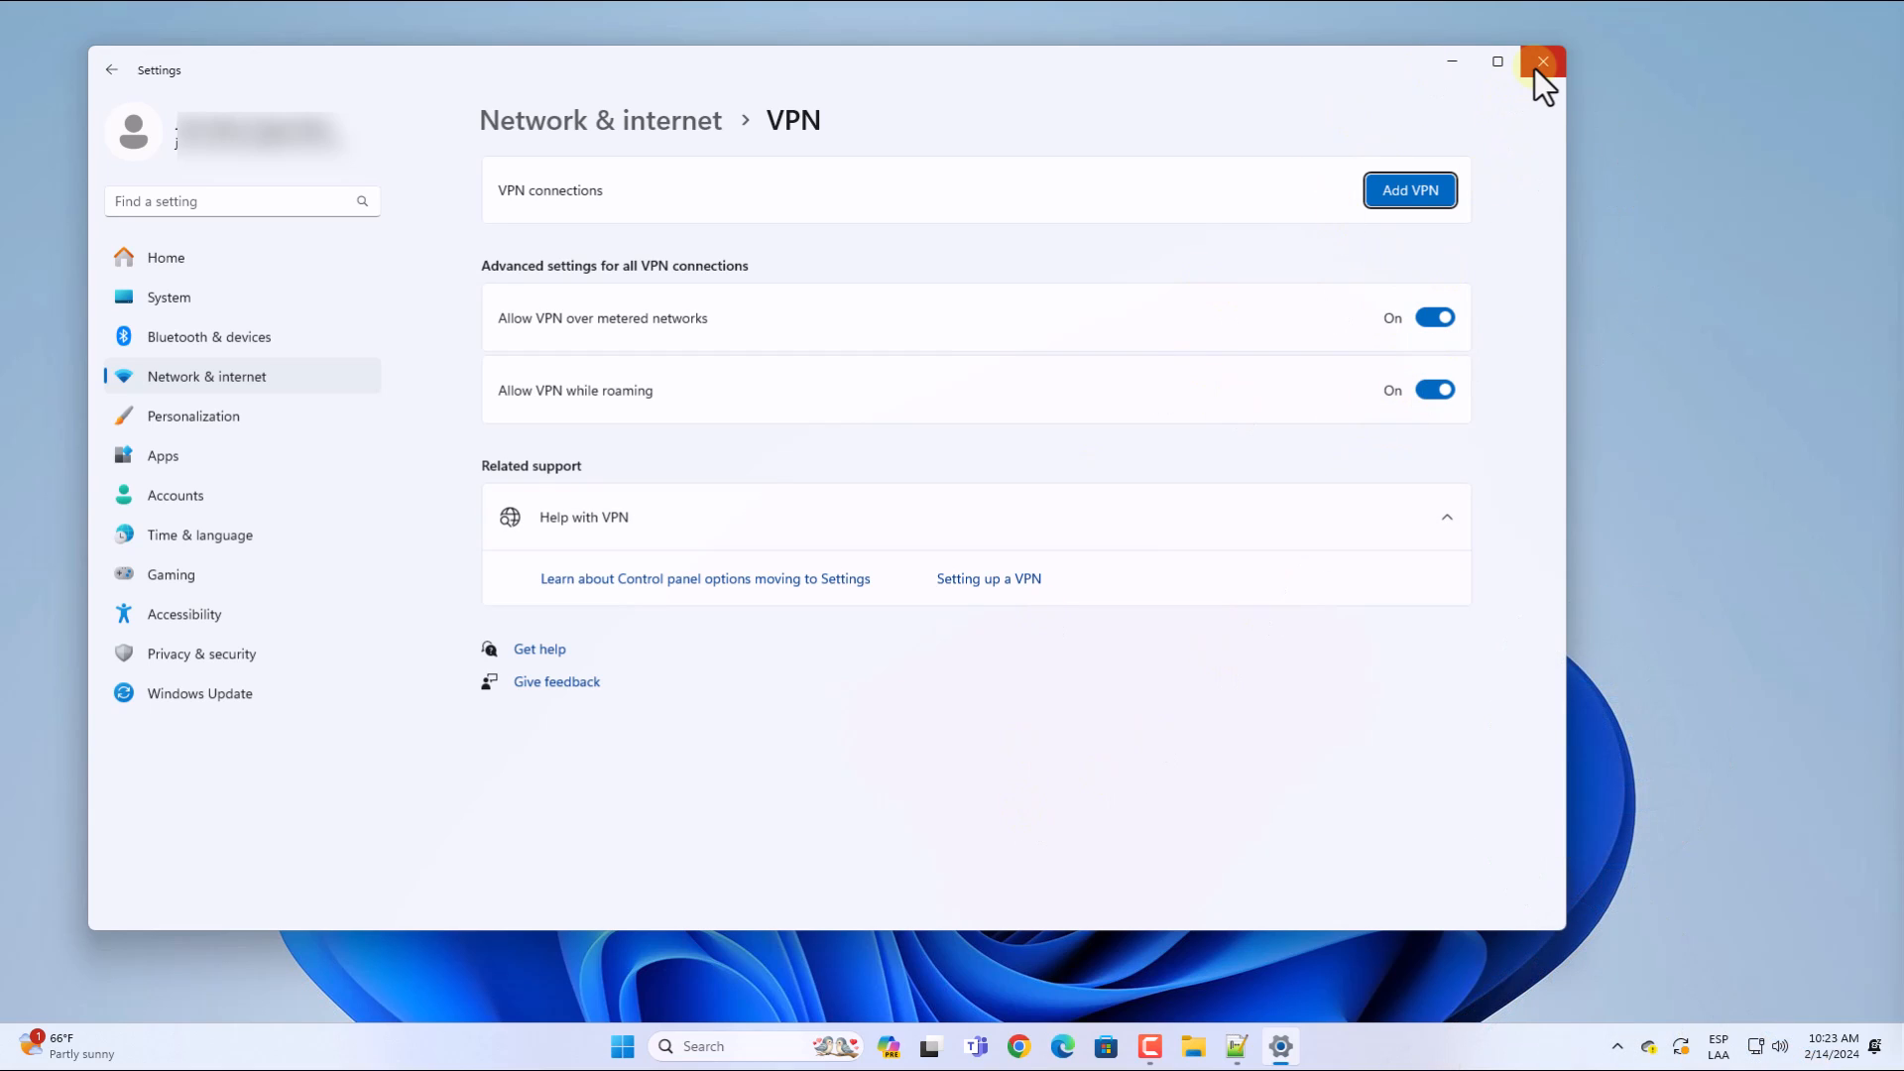
{"action": "left_click", "coordinate": [1543, 61]}
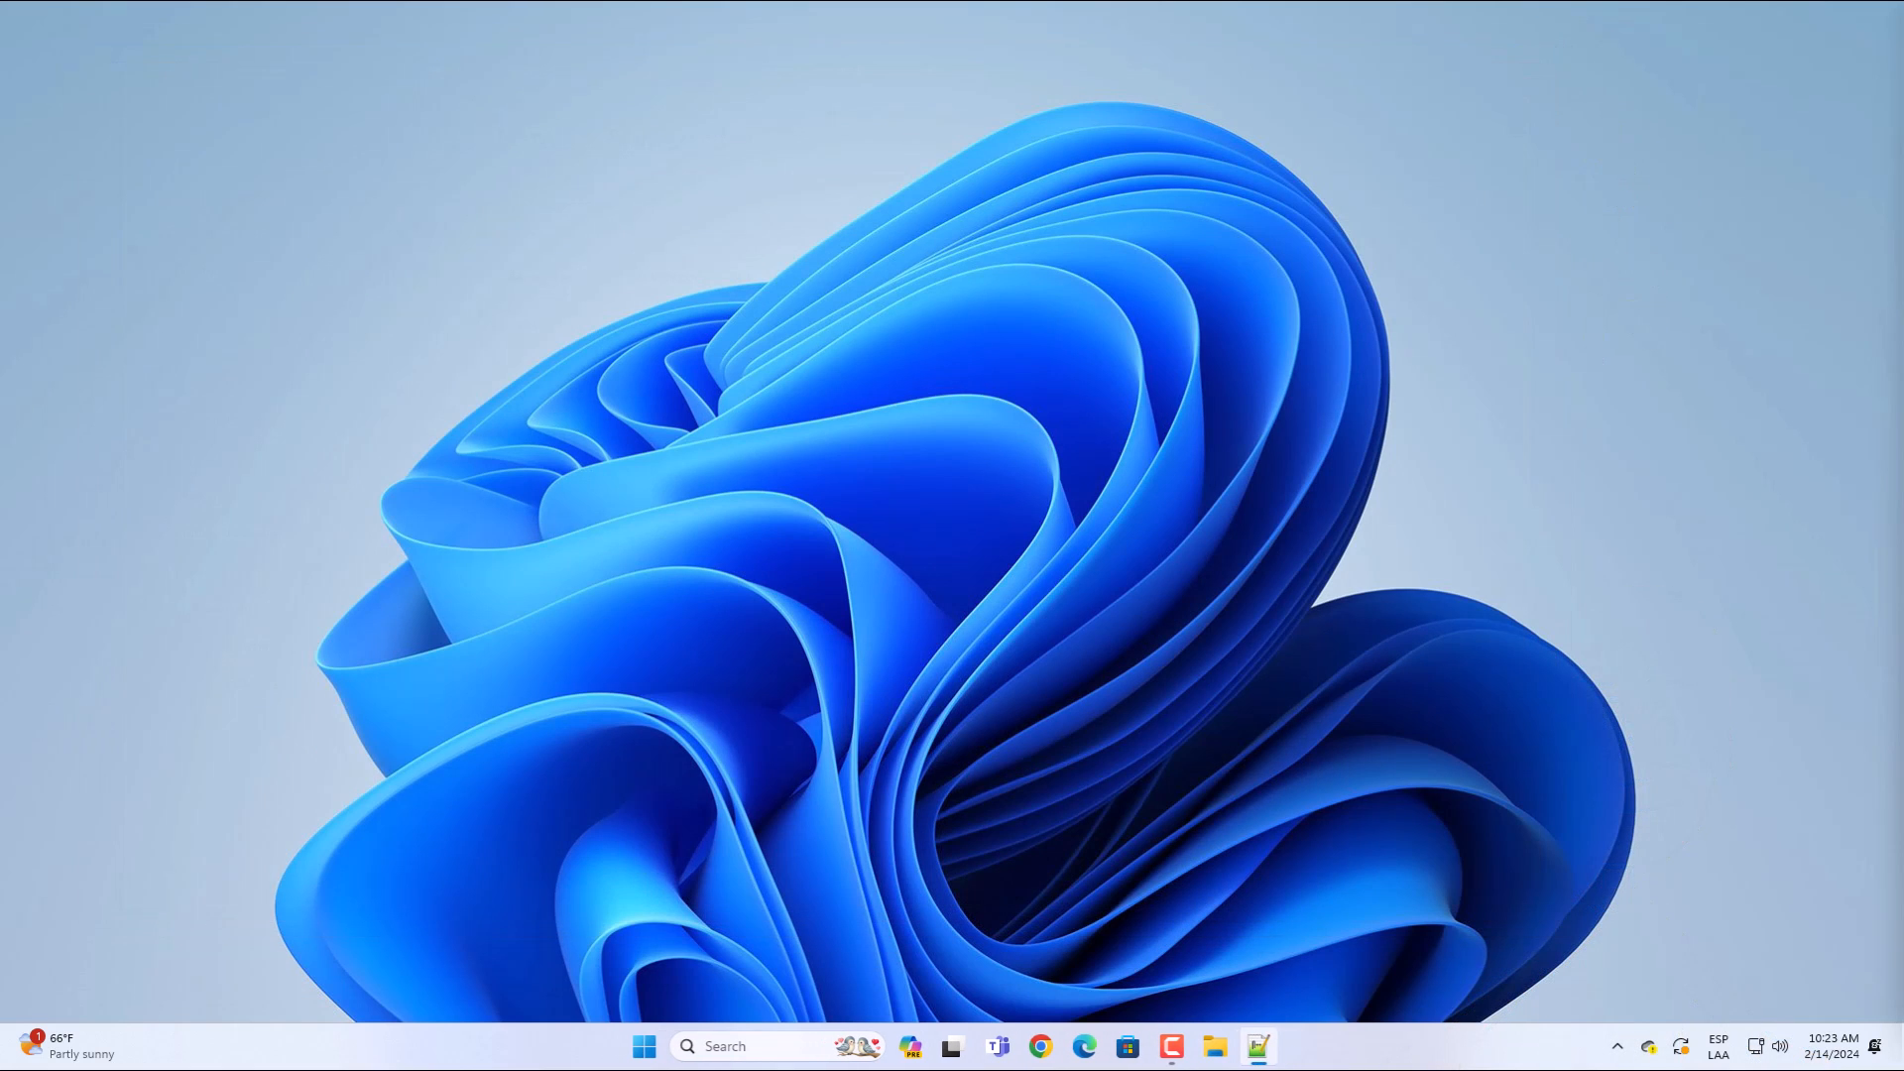